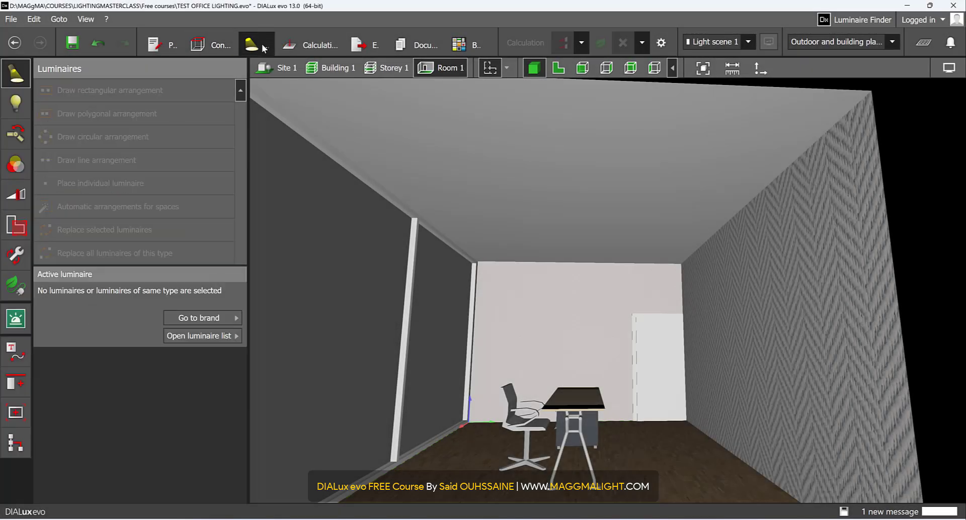
mouse_move(198, 44)
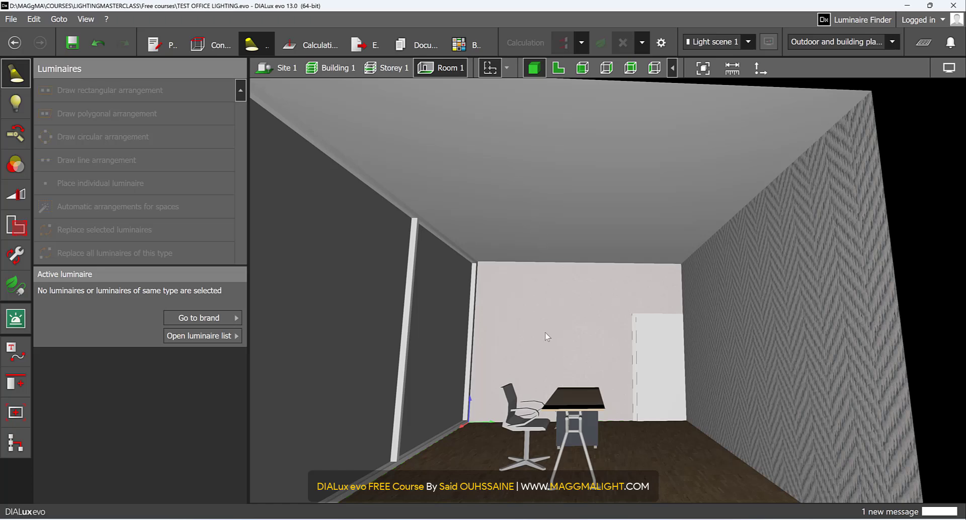
mouse_move(547, 337)
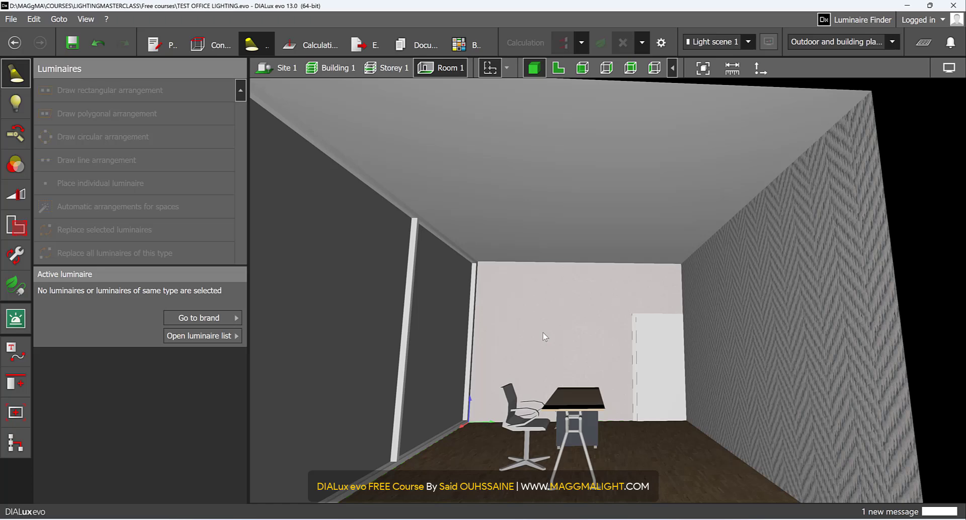
mouse_move(570, 339)
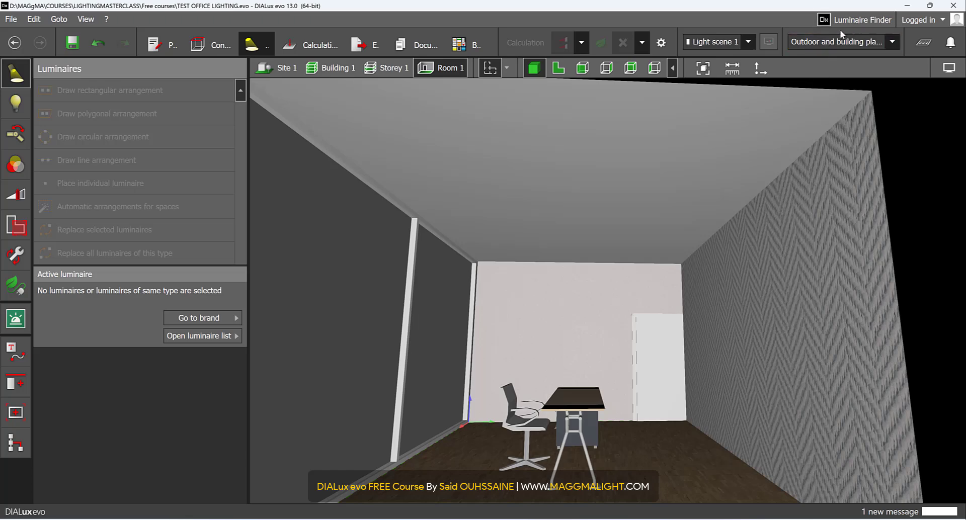
- Search the online luminaire catalogue for '60*60 panel' and show the products
click(862, 19)
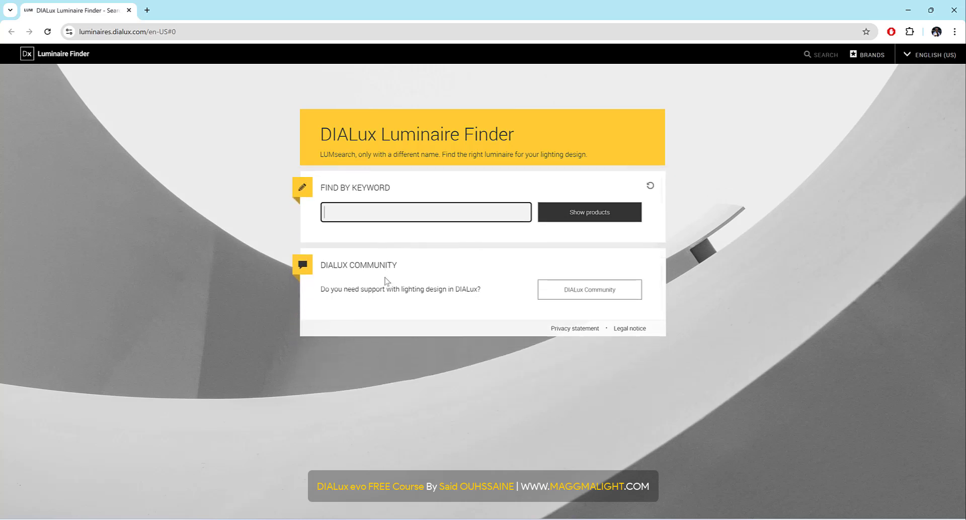
text(d)
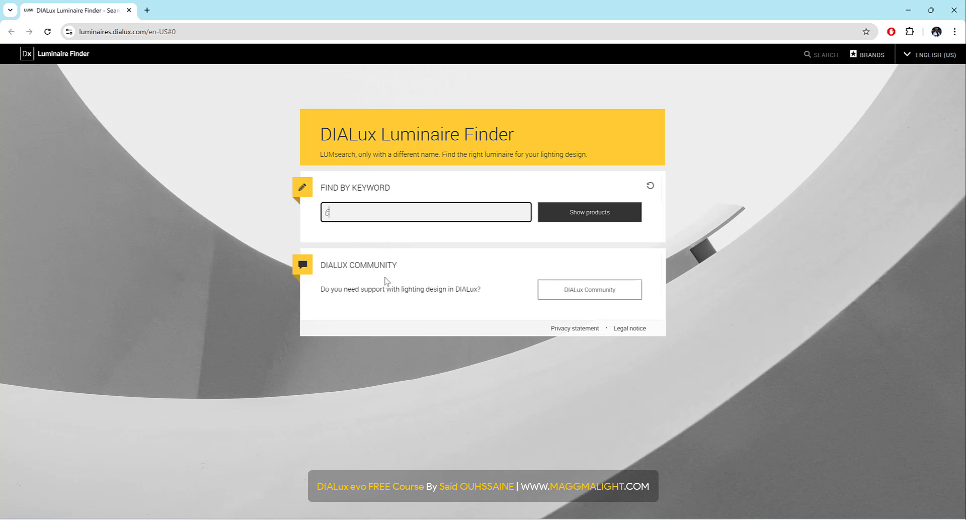
text(0*60)
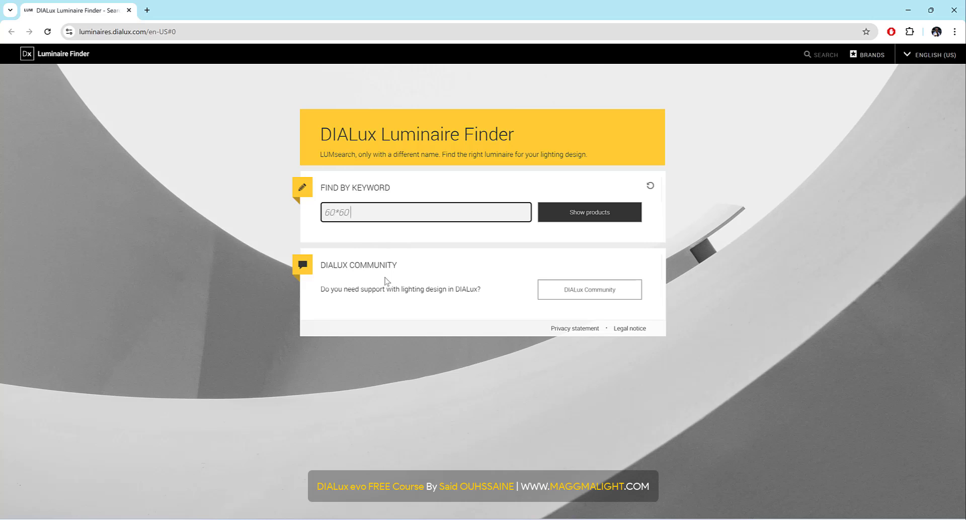
click(588, 212)
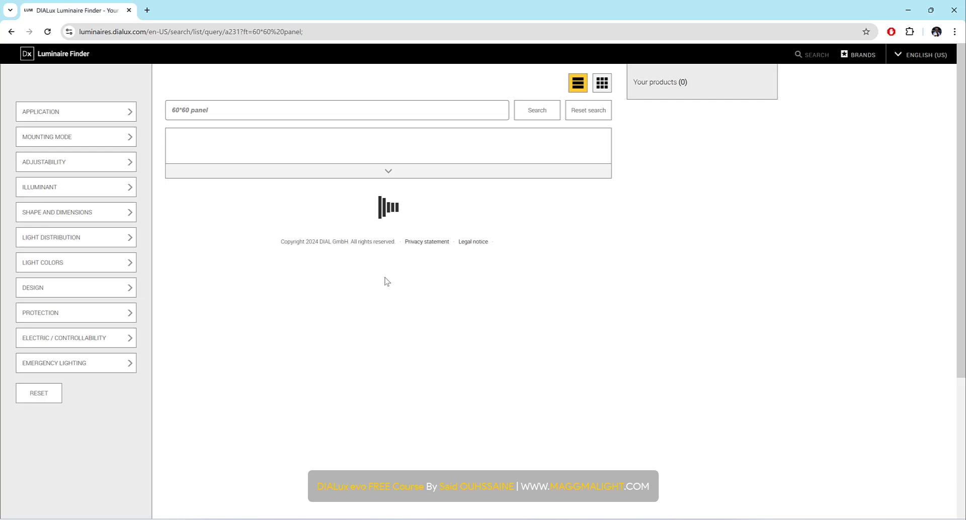
- Filter the results to indoor, ceiling-mounted luminaires and browse the list
click(536, 109)
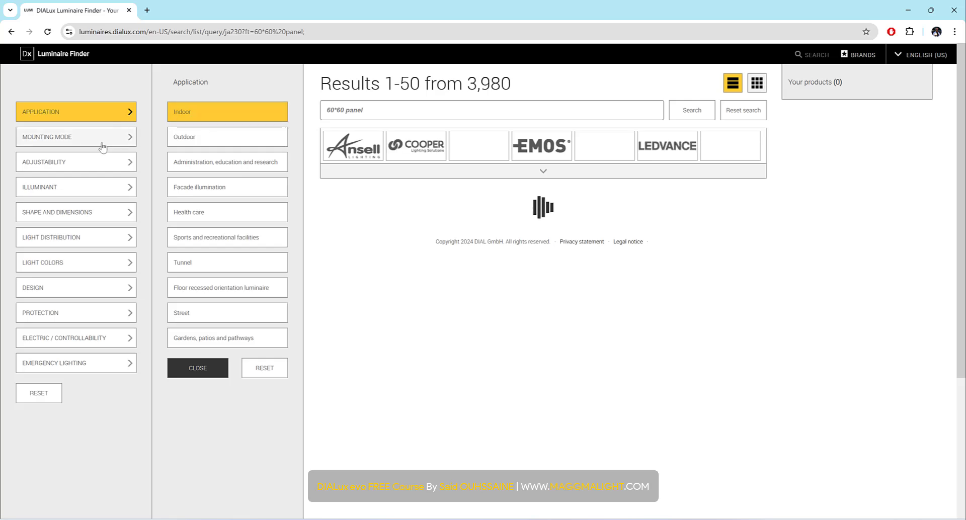
click(75, 137)
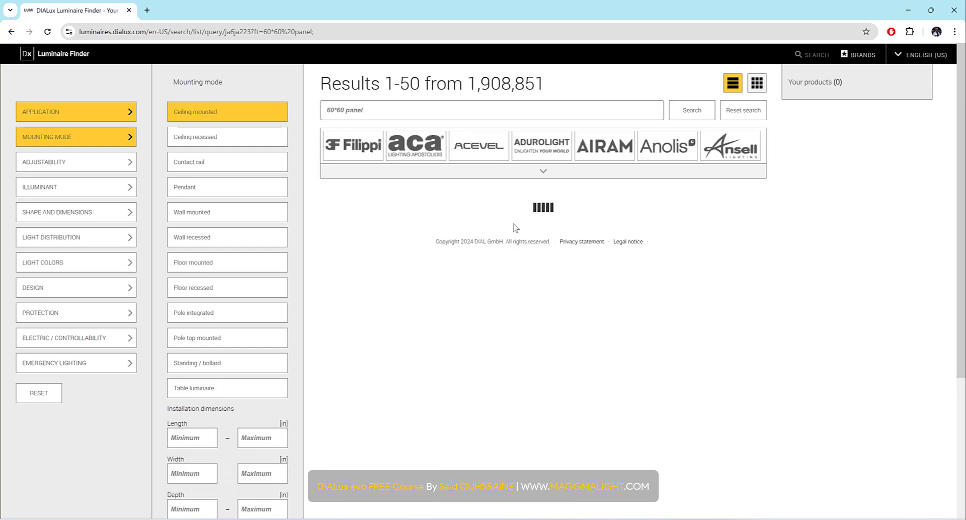
scroll(down, 3)
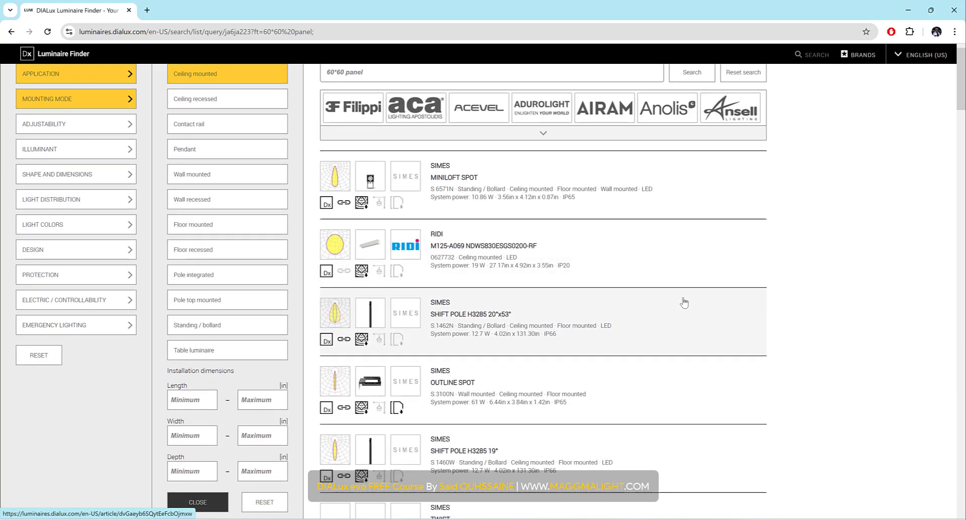
scroll(down, 3)
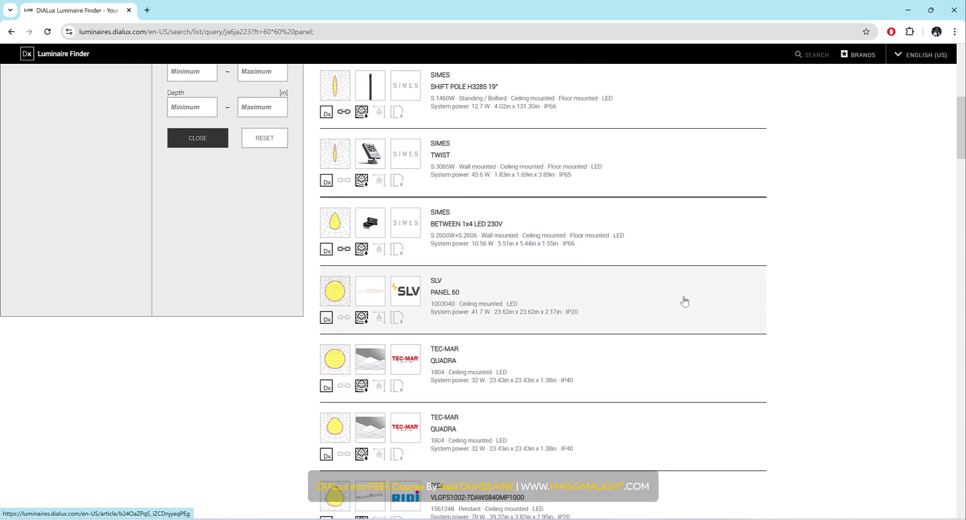
scroll(down, 3)
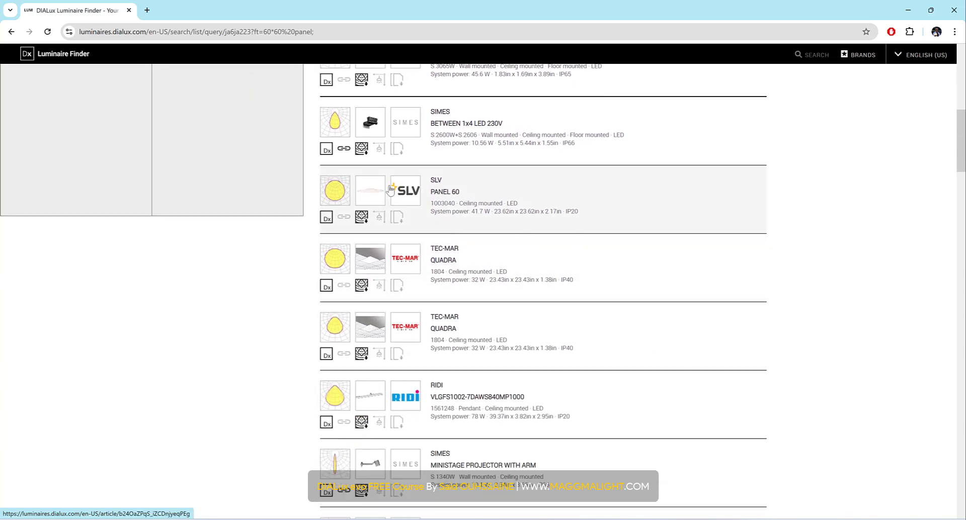
- Open the SLV PANEL 60 and other candidate product pages while scrolling the results
click(370, 191)
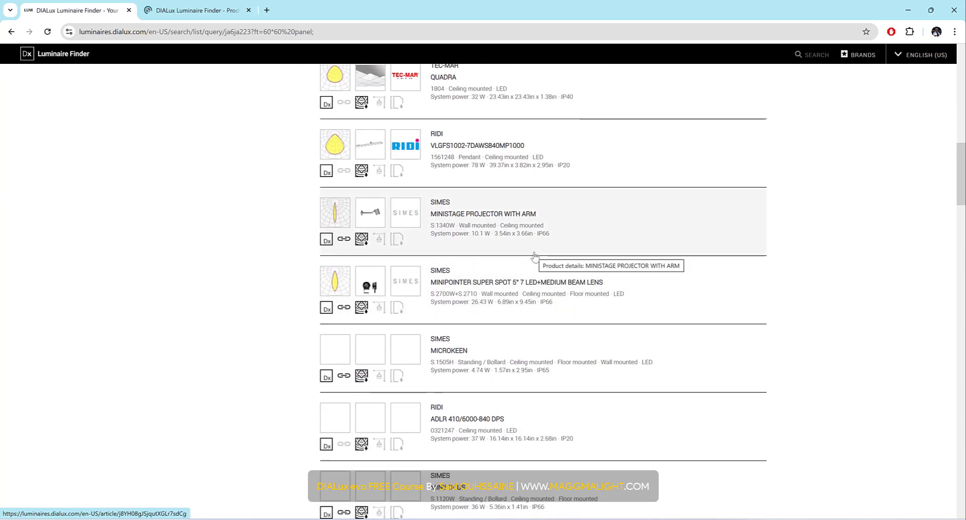
scroll(down, 3)
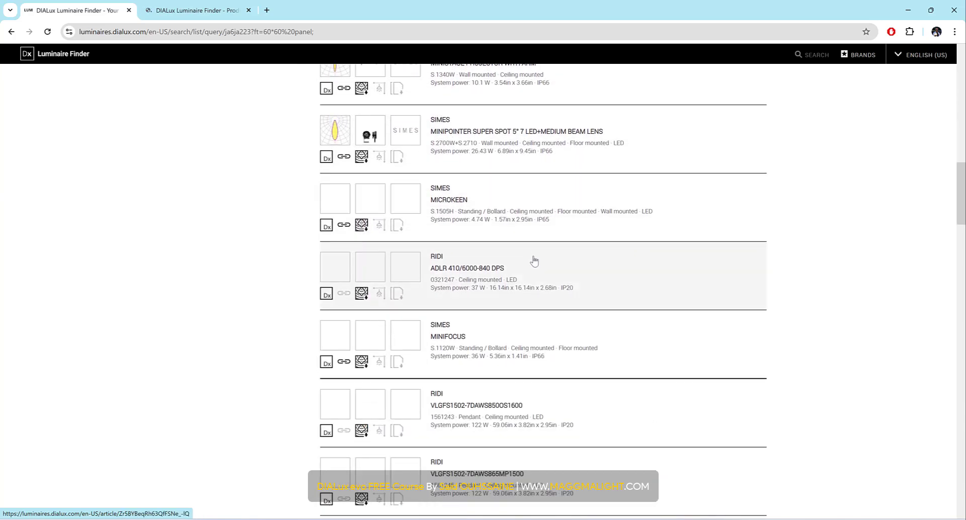
scroll(down, 3)
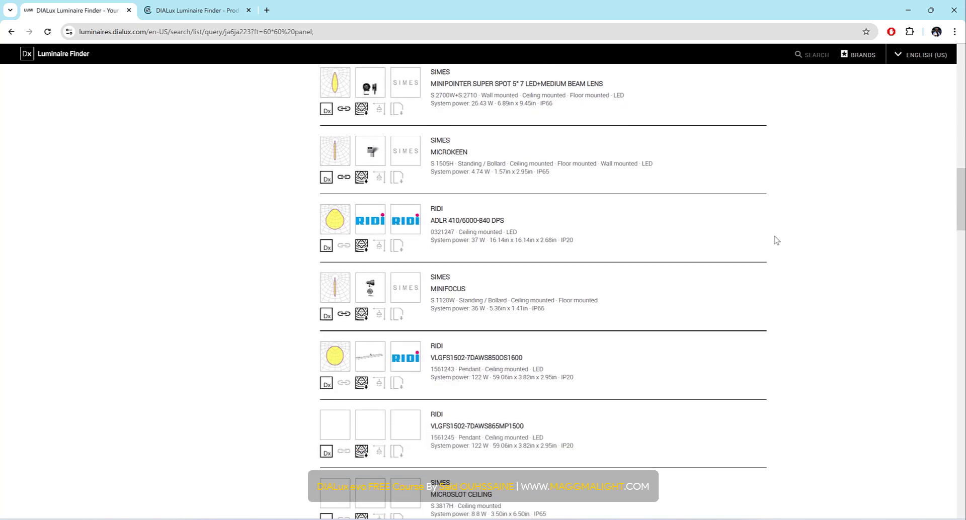
scroll(down, 3)
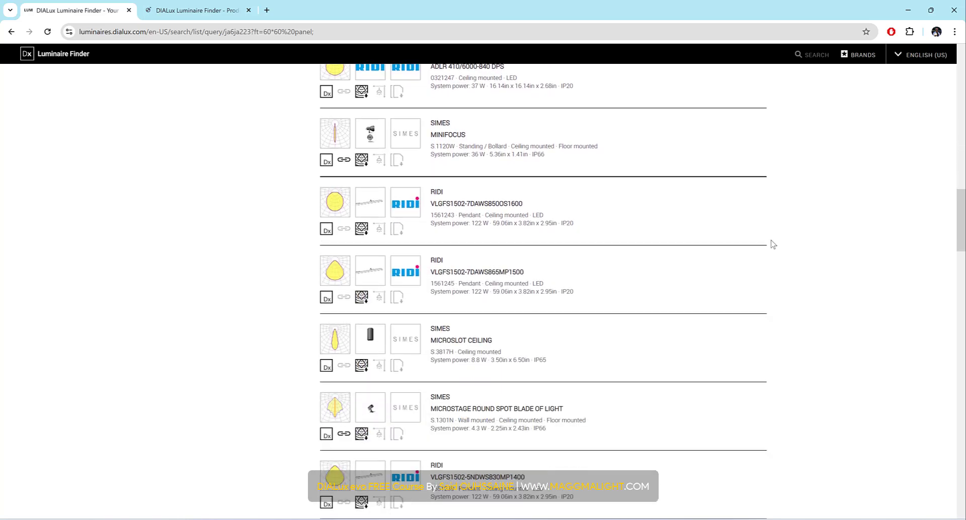
scroll(down, 3)
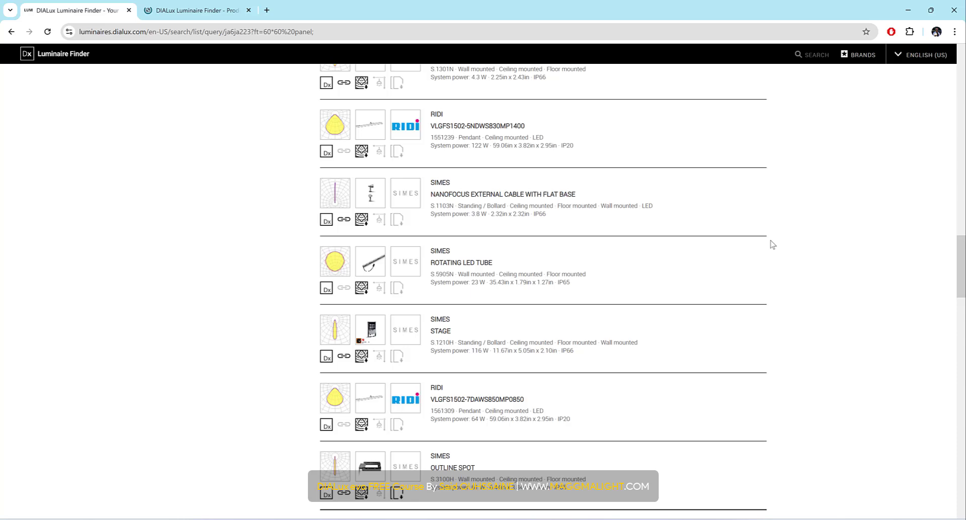
scroll(down, 3)
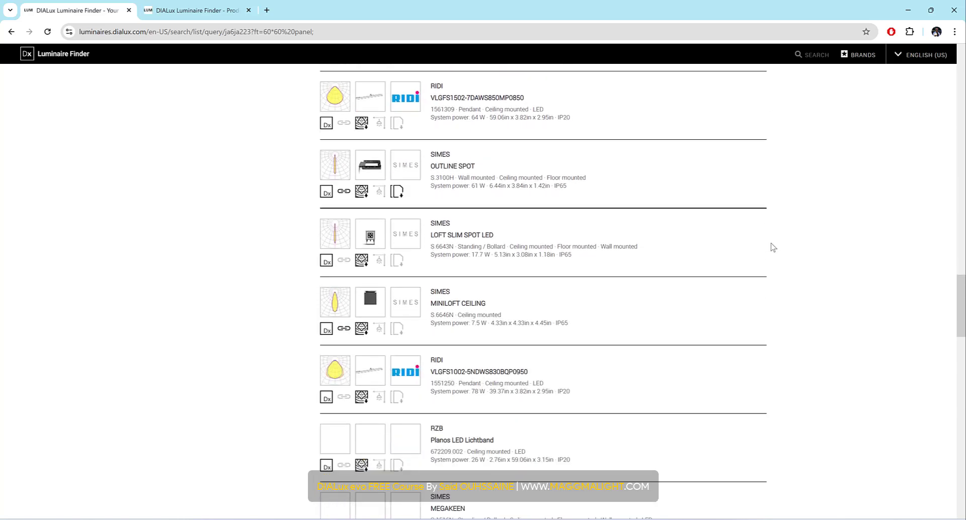
scroll(down, 3)
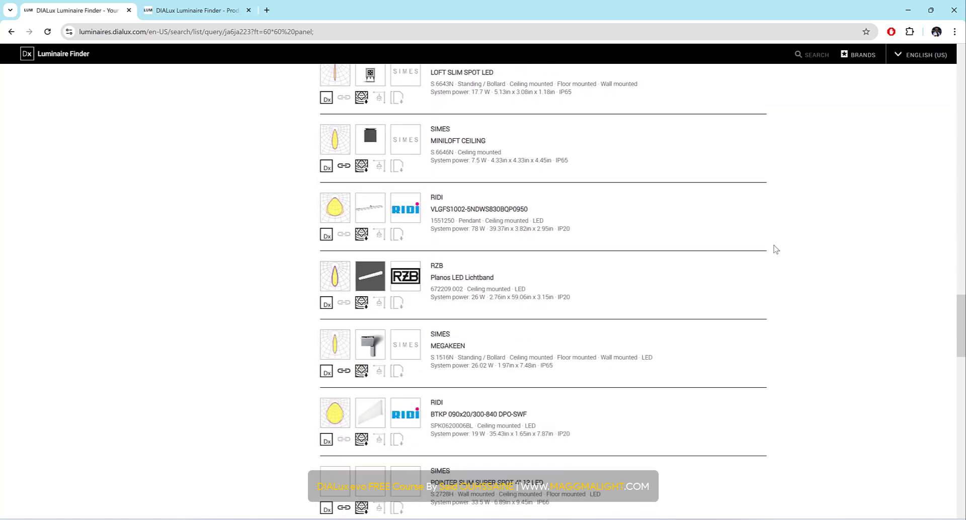
scroll(down, 3)
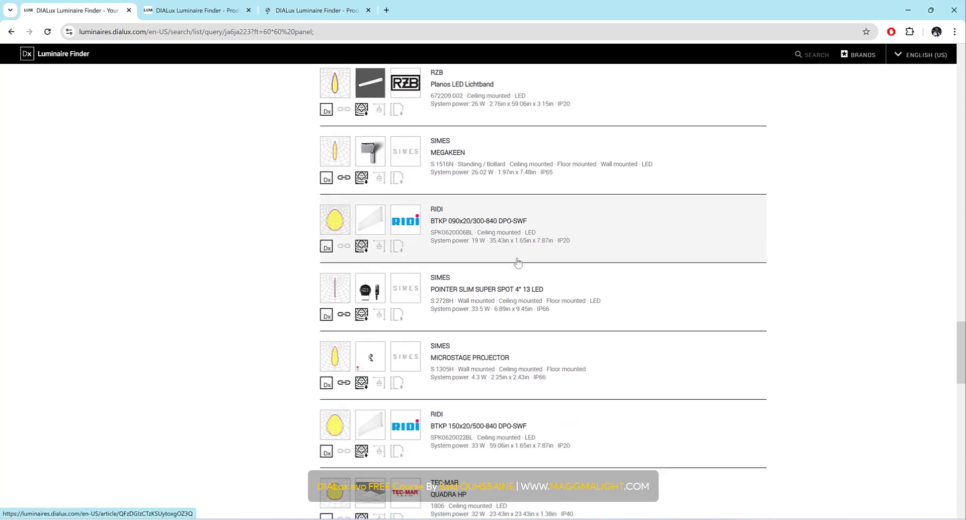
scroll(down, 3)
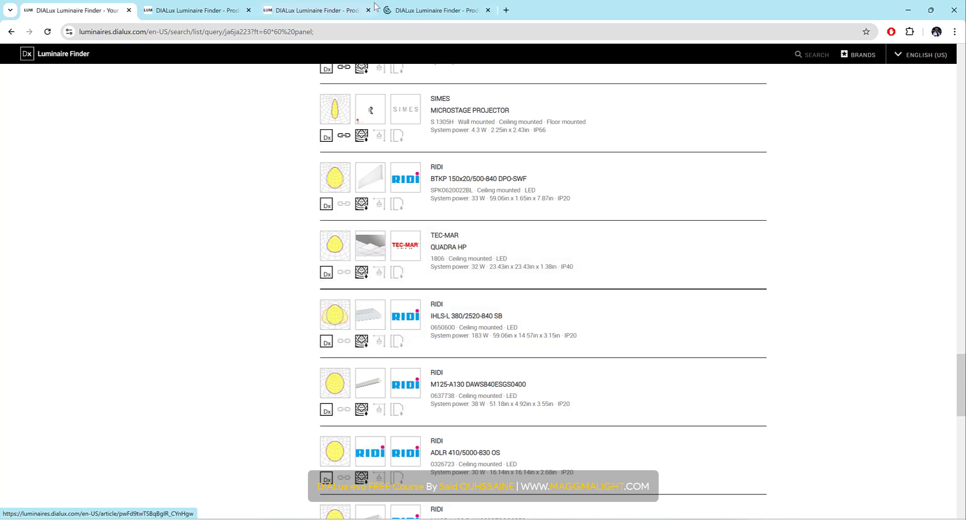
- View the RIDI IHLS-L 380/2520-840 SB product data sheet
click(466, 316)
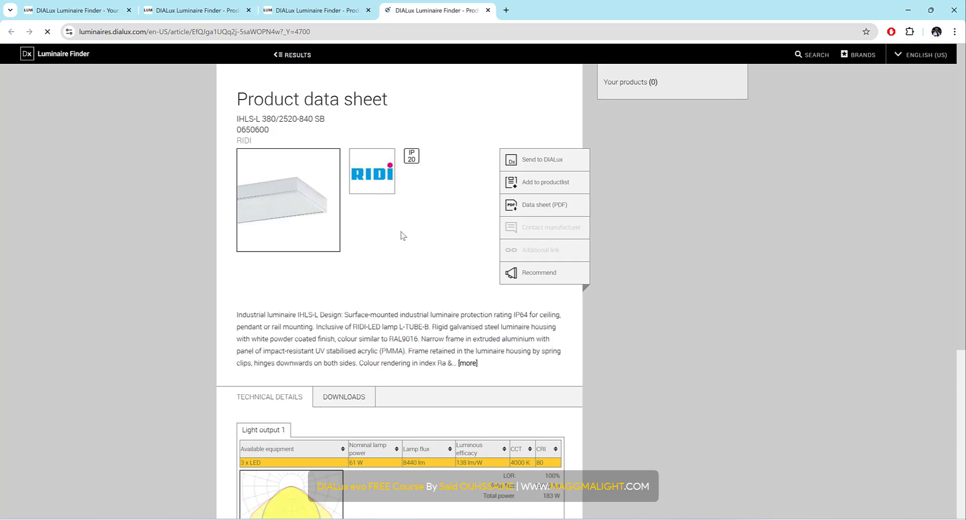
scroll(down, 3)
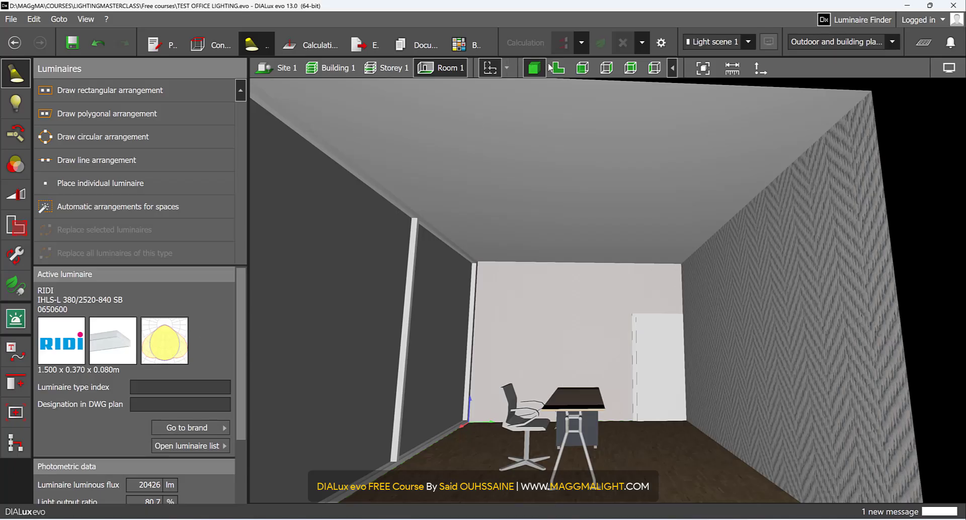
mouse_move(557, 68)
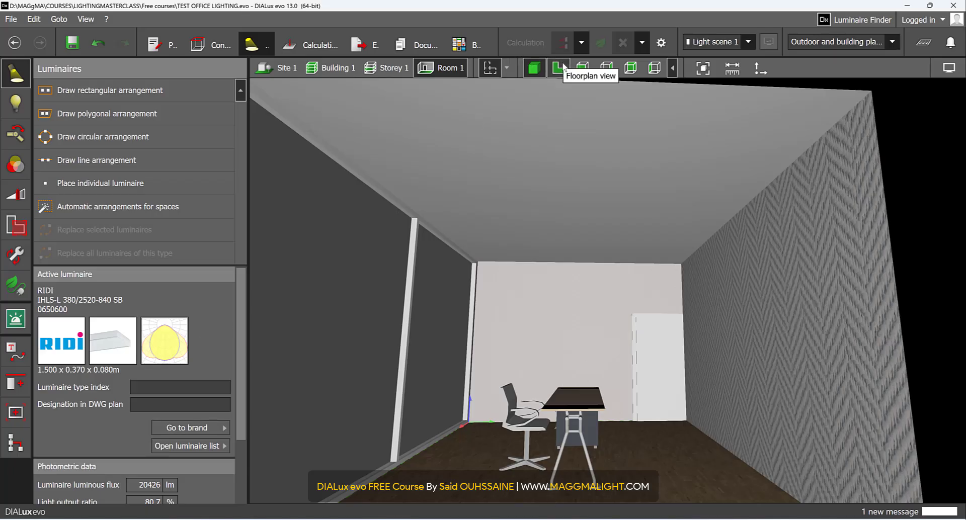
- Show the room as a floor plan and try a rectangular luminaire arrangement
click(557, 67)
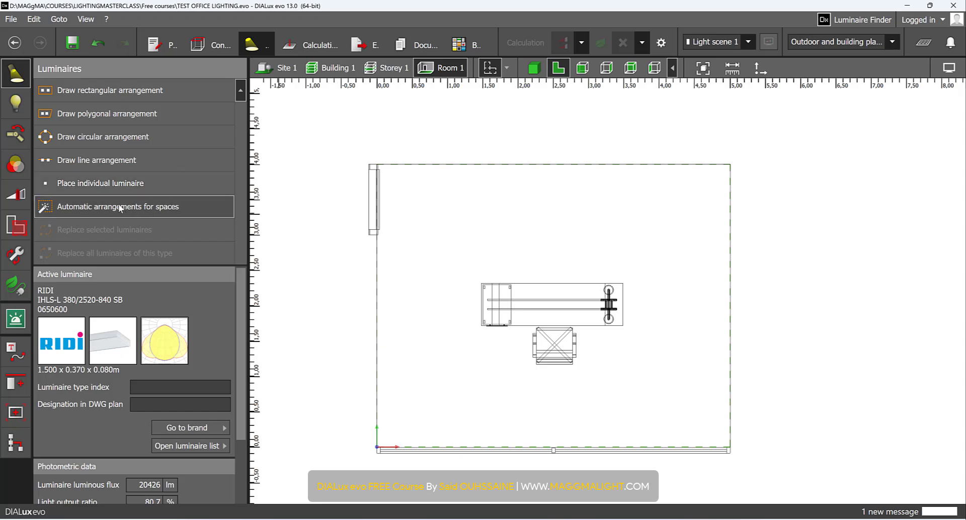
mouse_move(160, 152)
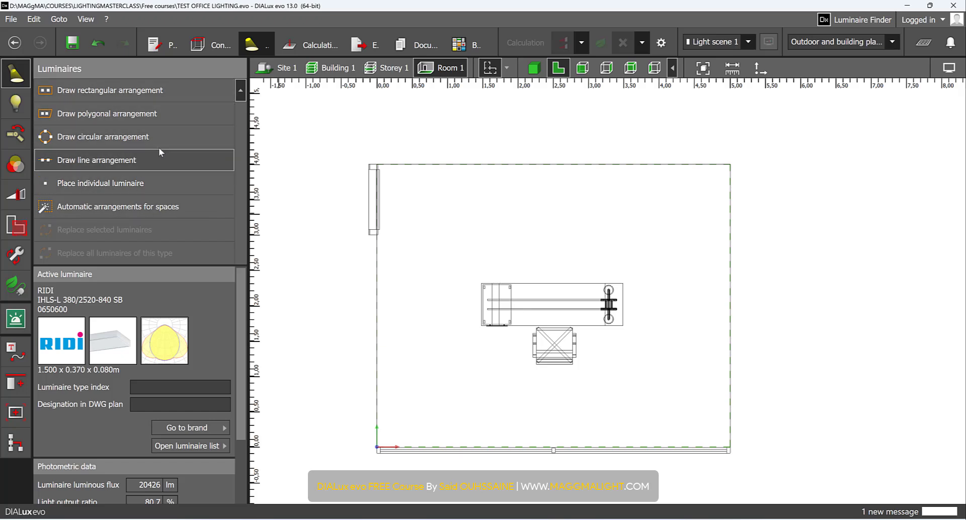
mouse_move(108, 90)
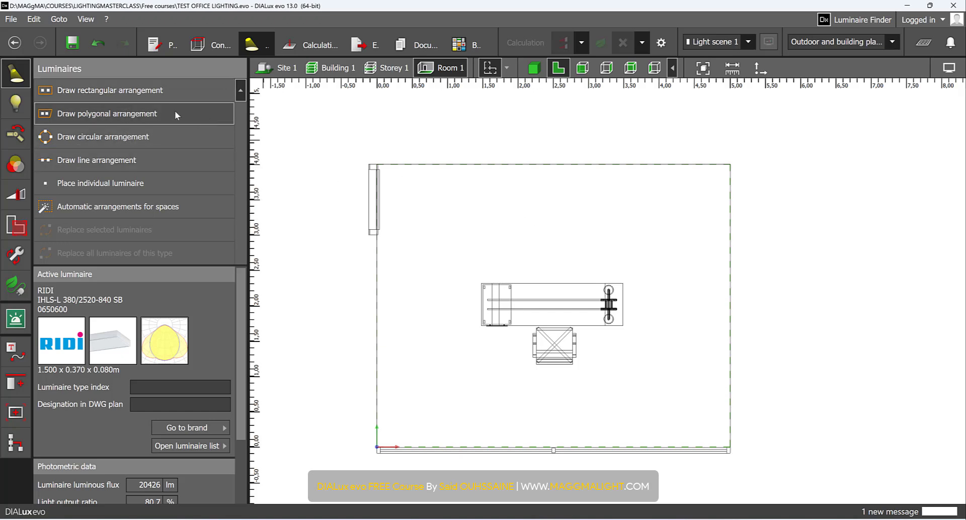
click(110, 90)
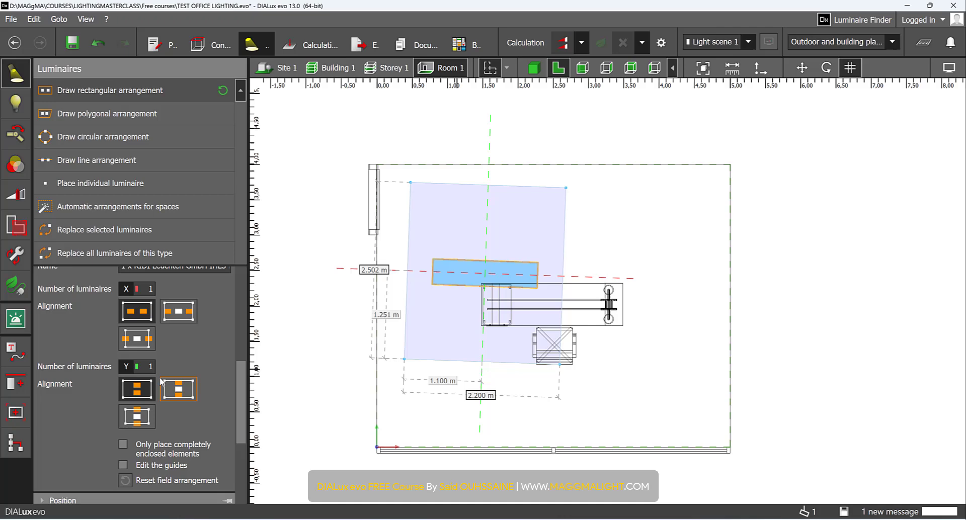
click(150, 289)
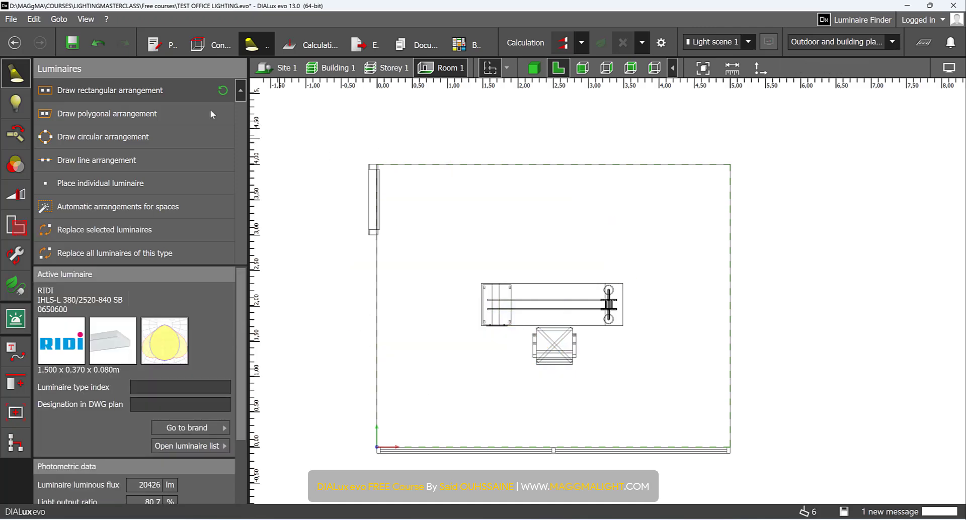
click(107, 114)
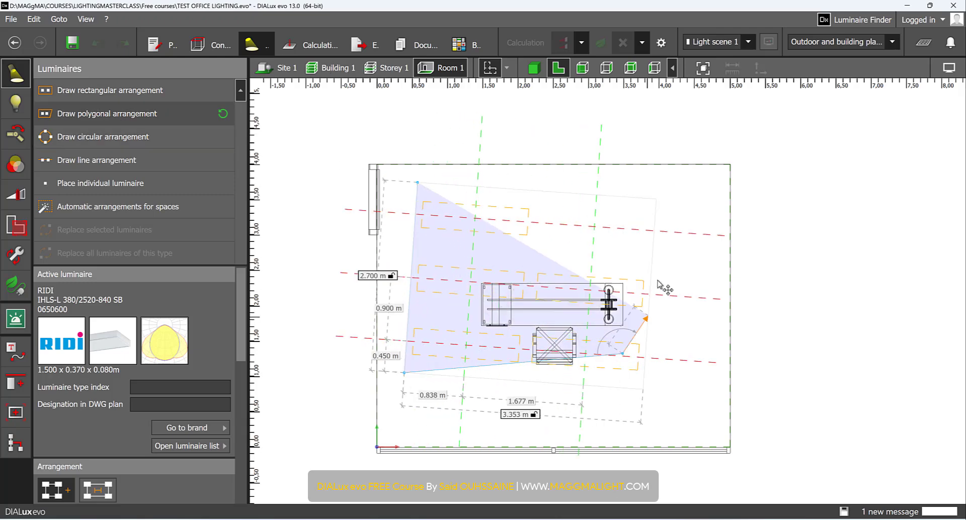
drag(644, 319, 708, 183)
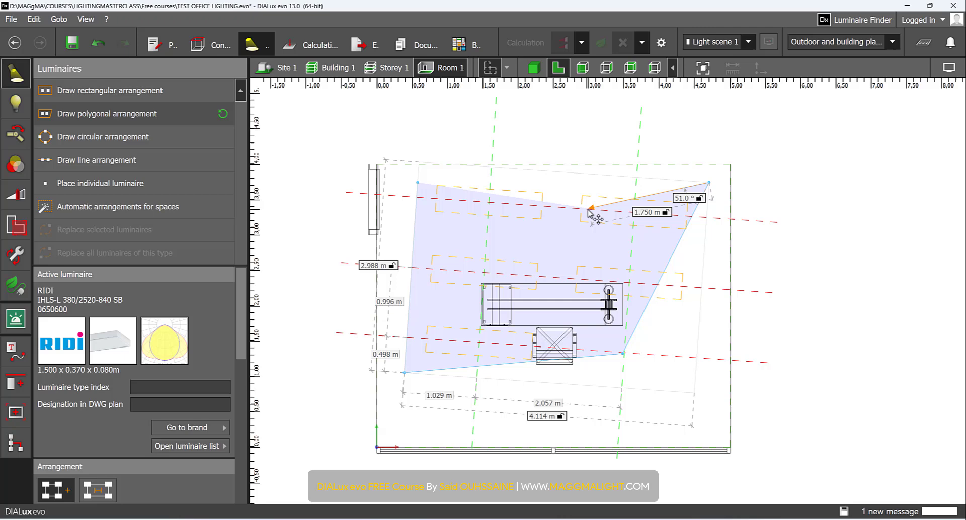
drag(590, 209, 557, 240)
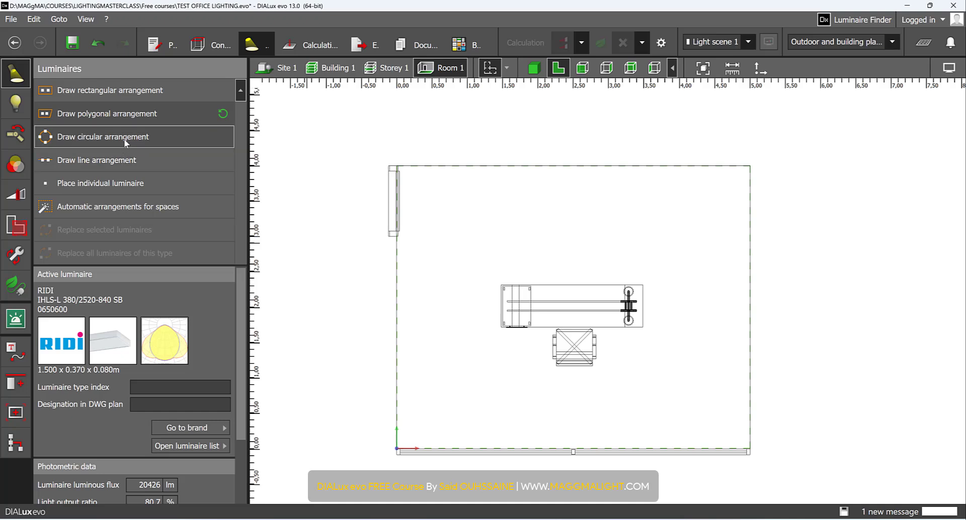
- Try circular and individual luminaire placement in the room, then cancel them
click(102, 135)
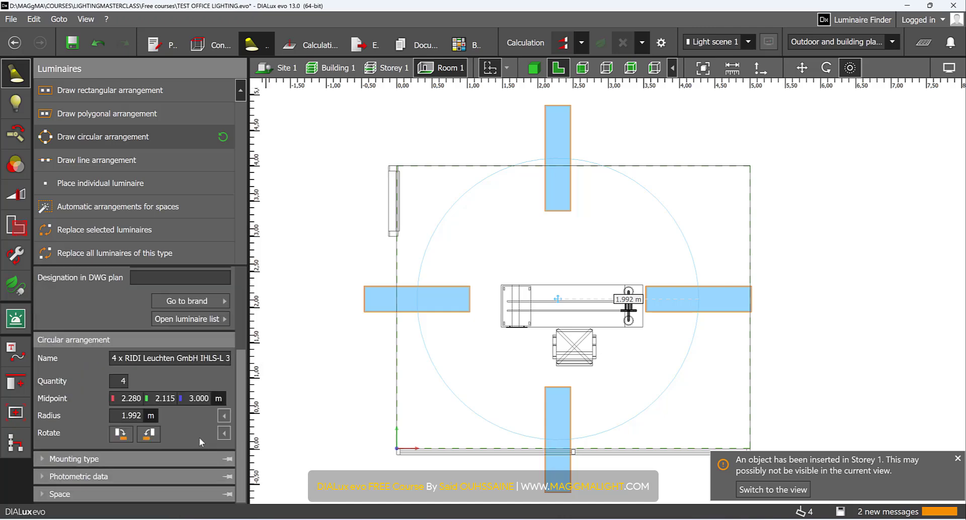
mouse_move(784, 177)
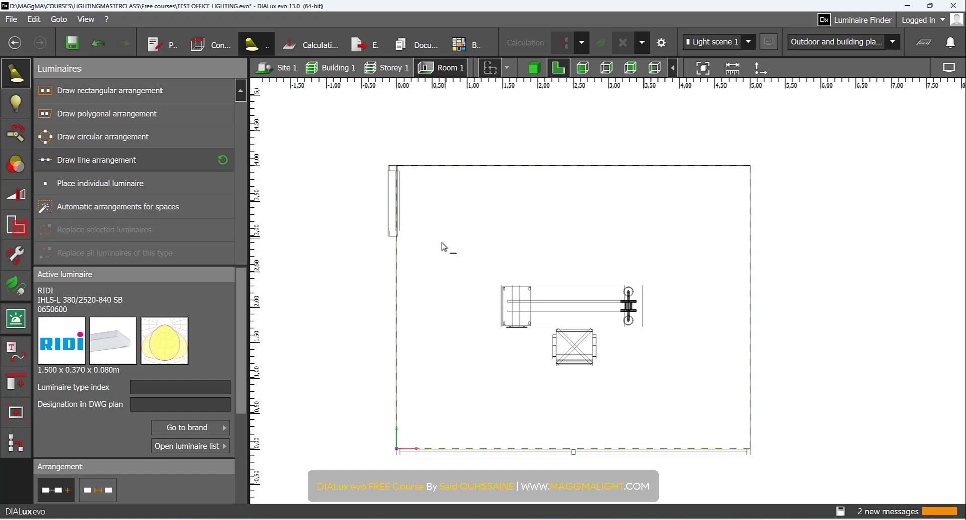
mouse_move(446, 263)
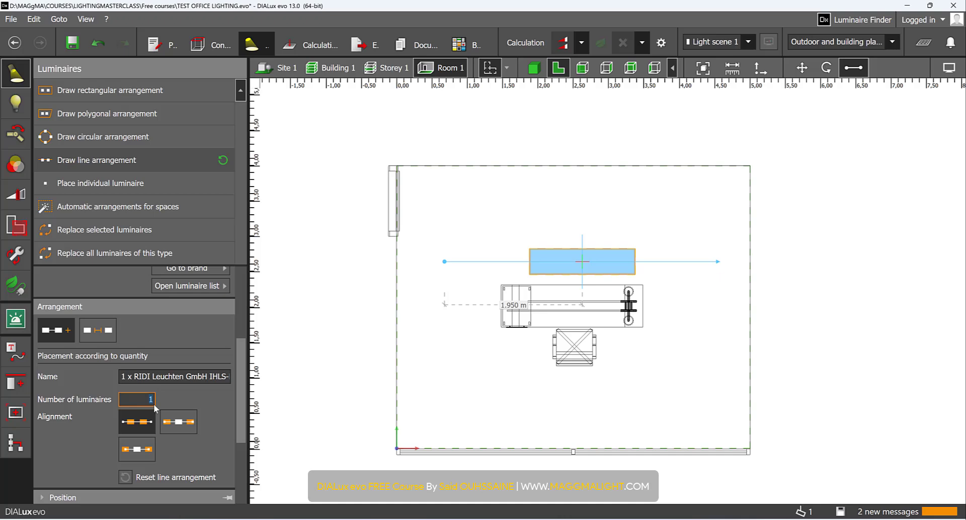
click(100, 183)
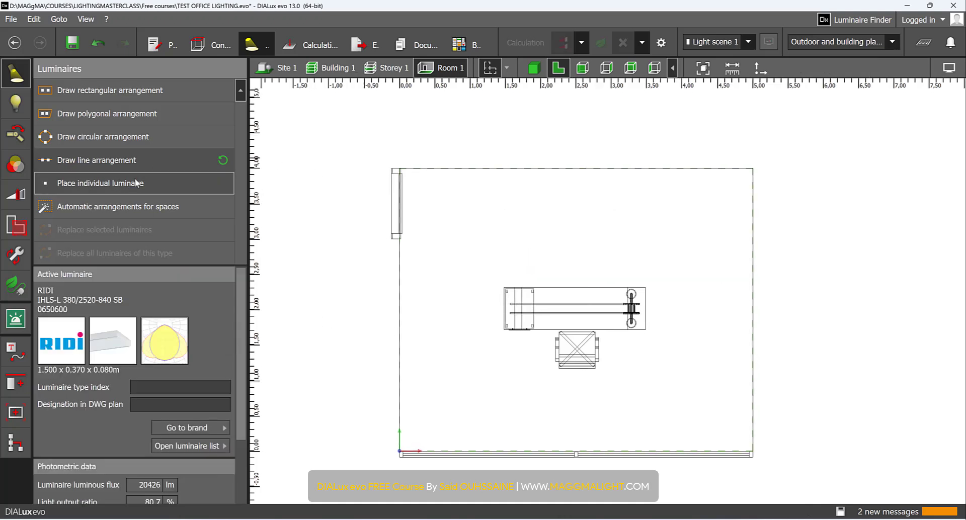
click(524, 212)
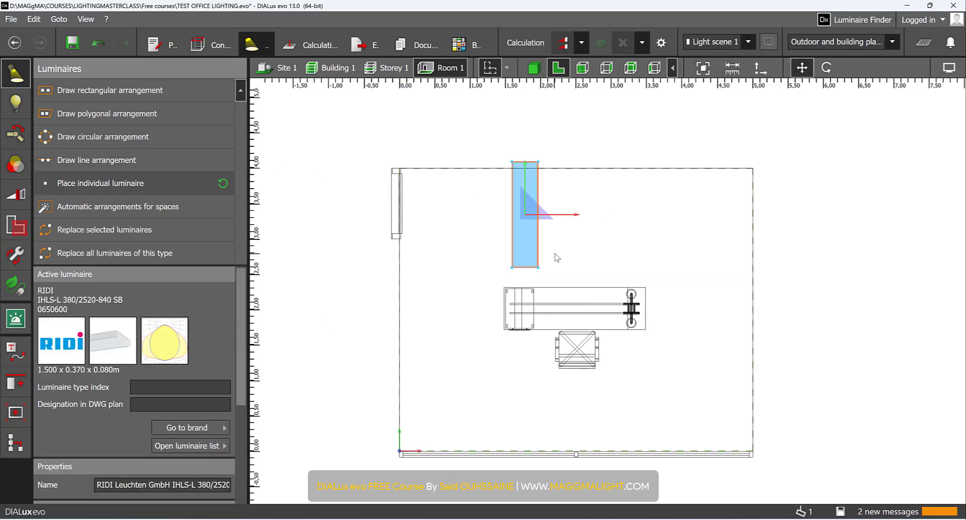
click(565, 174)
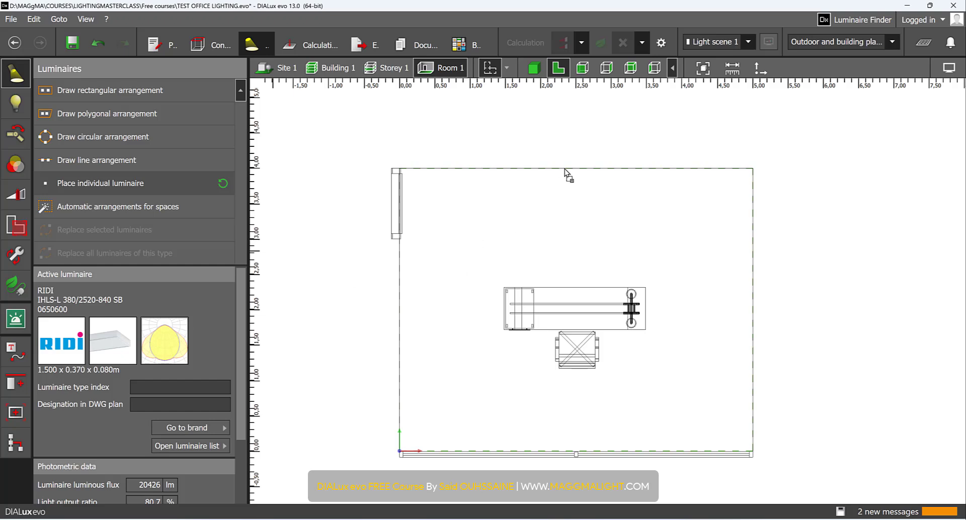
click(576, 256)
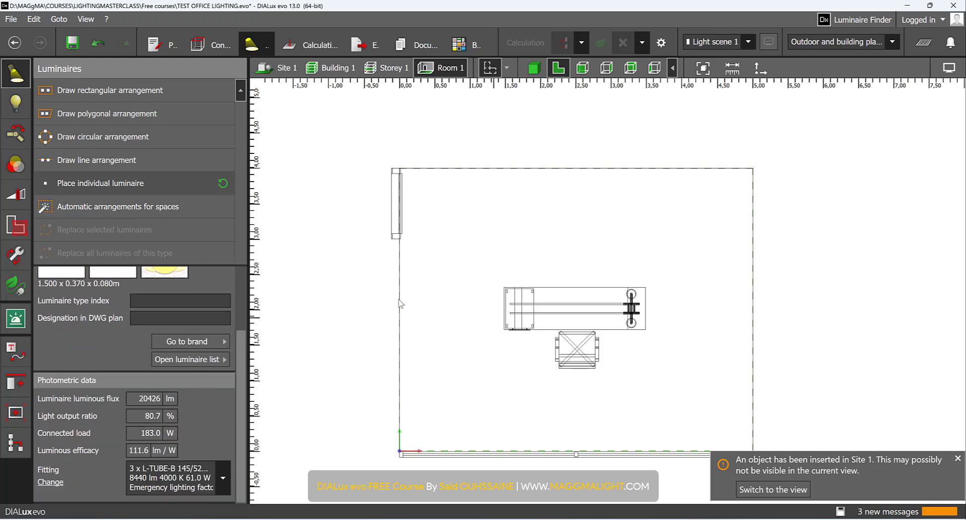
- Show Room 1's space properties with office profile and 0.80 m working plane
click(15, 223)
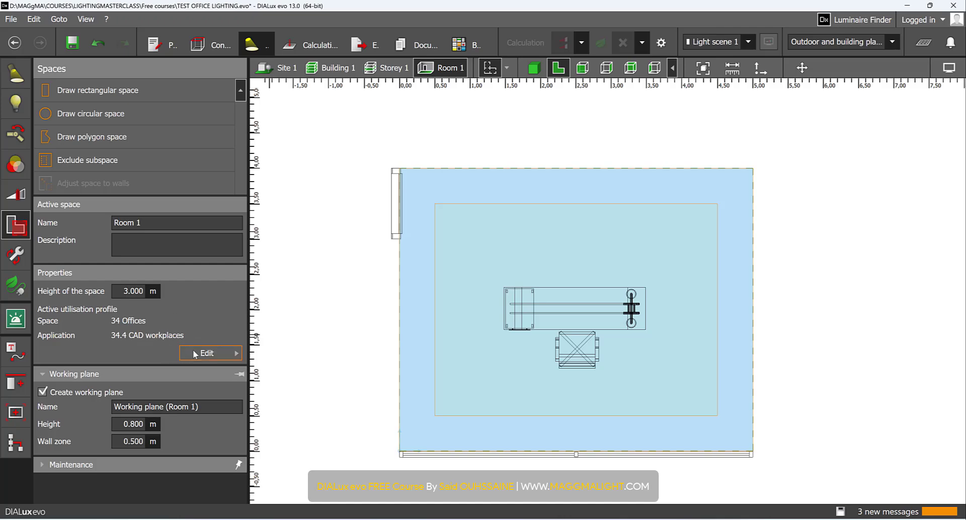
- Start an automatic arrangement placing a RIDI luminaire centred on the 3D ceiling
click(206, 354)
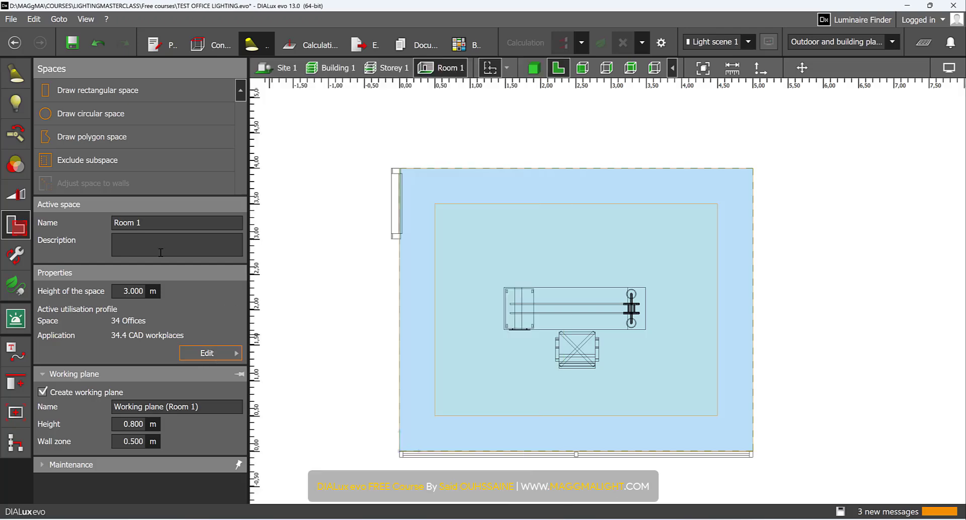
click(15, 73)
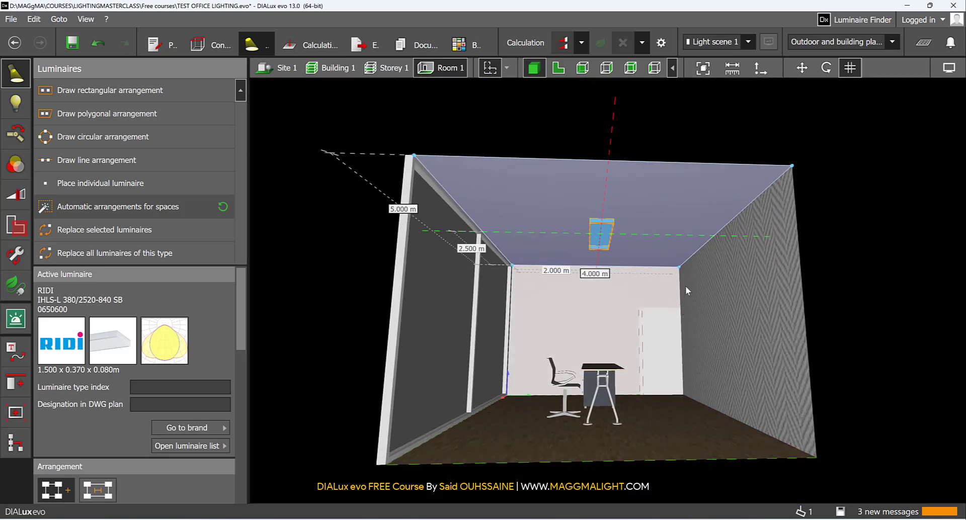
- Confirm the ceiling arrangement and calculate the project, giving 769 lx at 0.47 uniformity
click(561, 43)
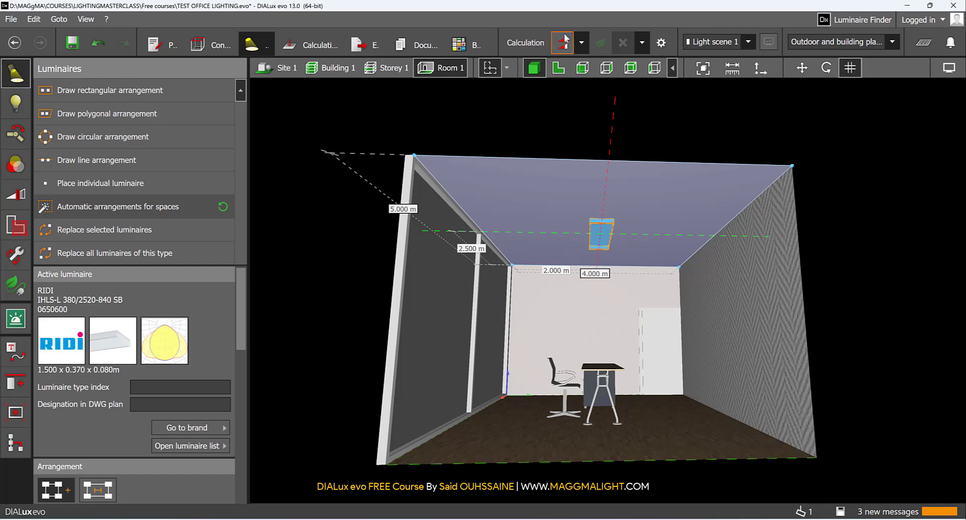
mouse_move(562, 42)
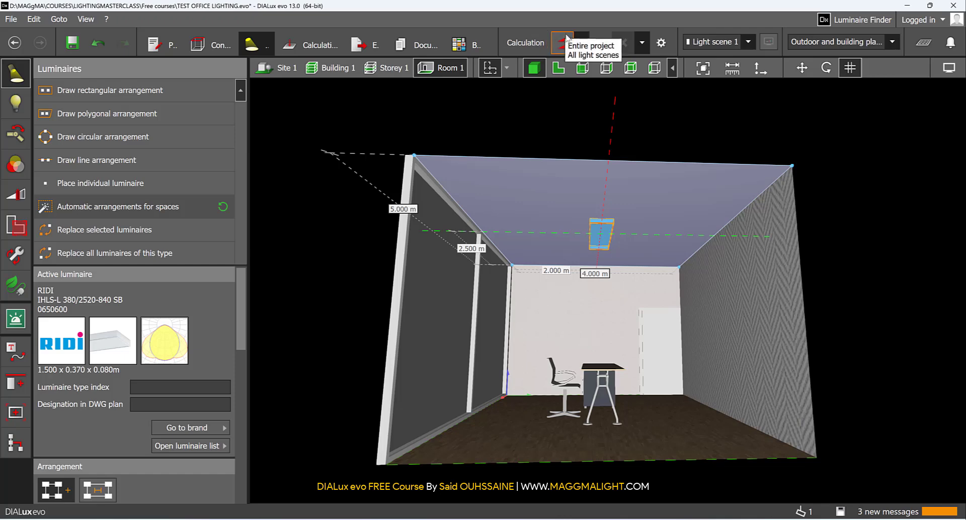
click(561, 42)
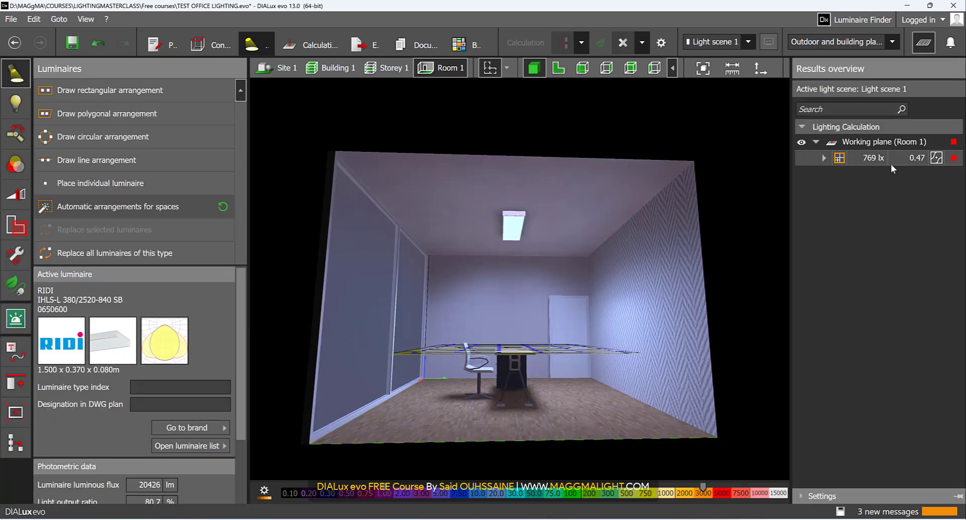
- Bring up the RZB Planos LED Lichtband data sheet in Luminaire Finder
click(874, 158)
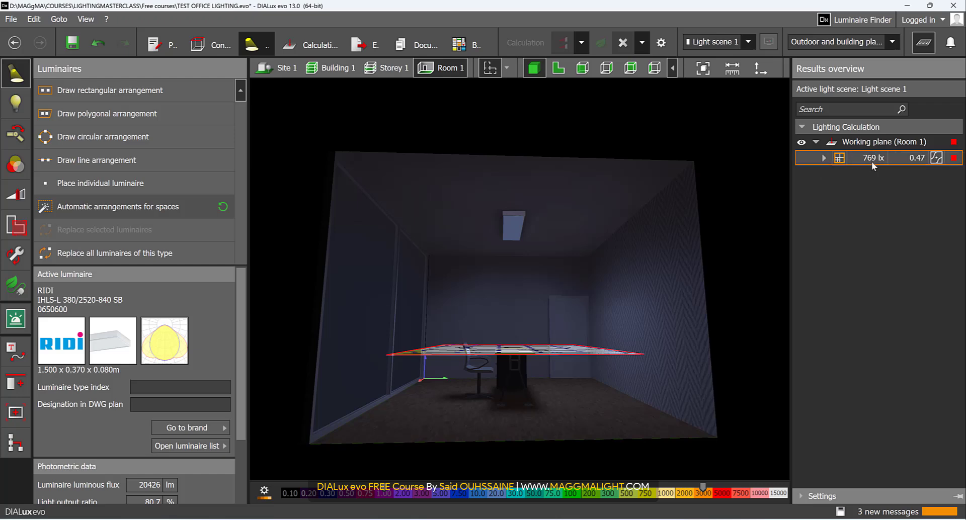
mouse_move(875, 157)
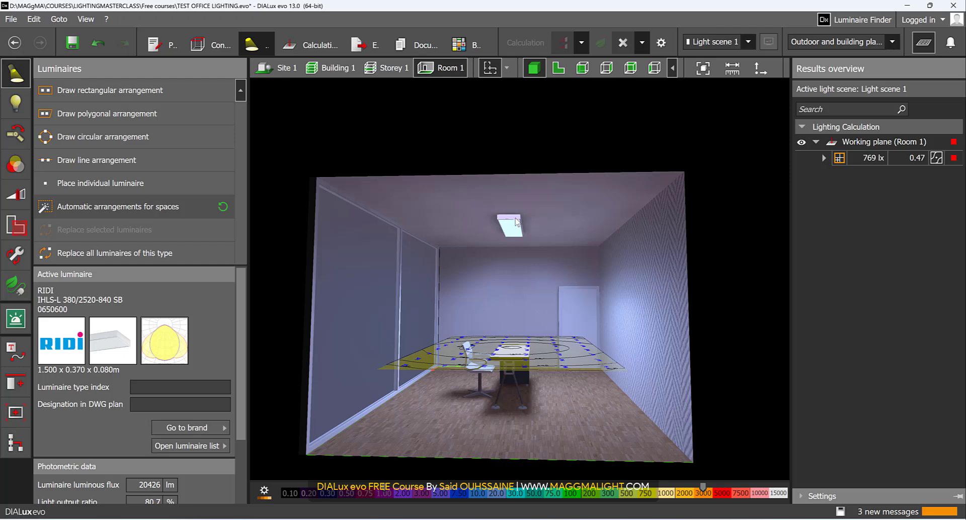
click(509, 226)
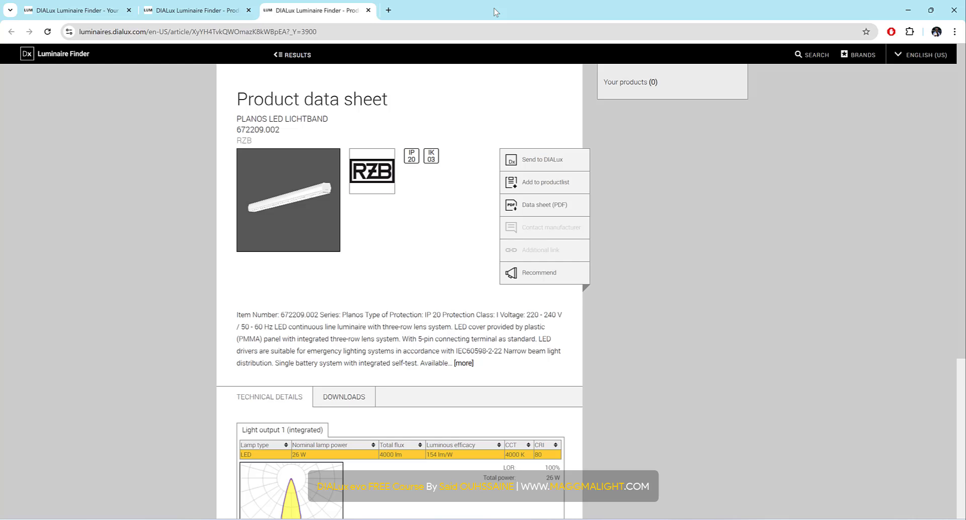
mouse_move(332, 212)
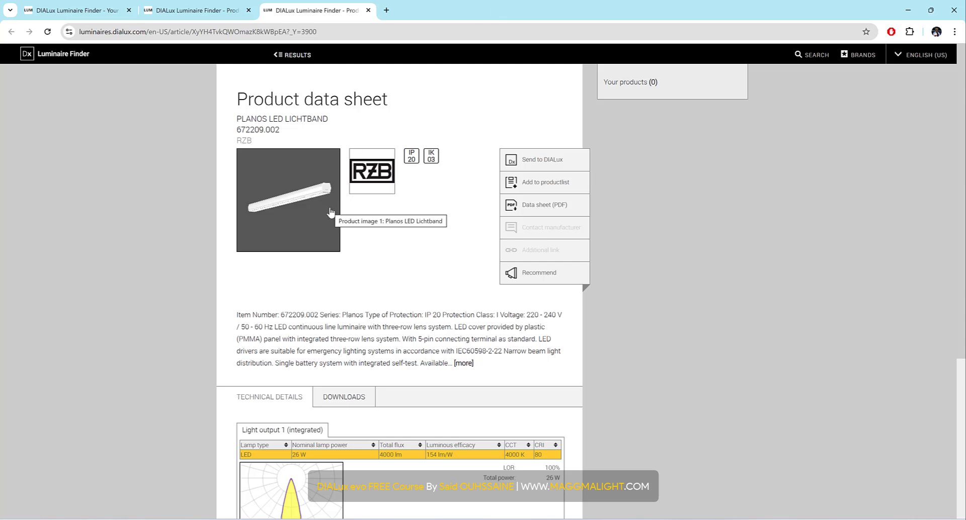
mouse_move(388, 467)
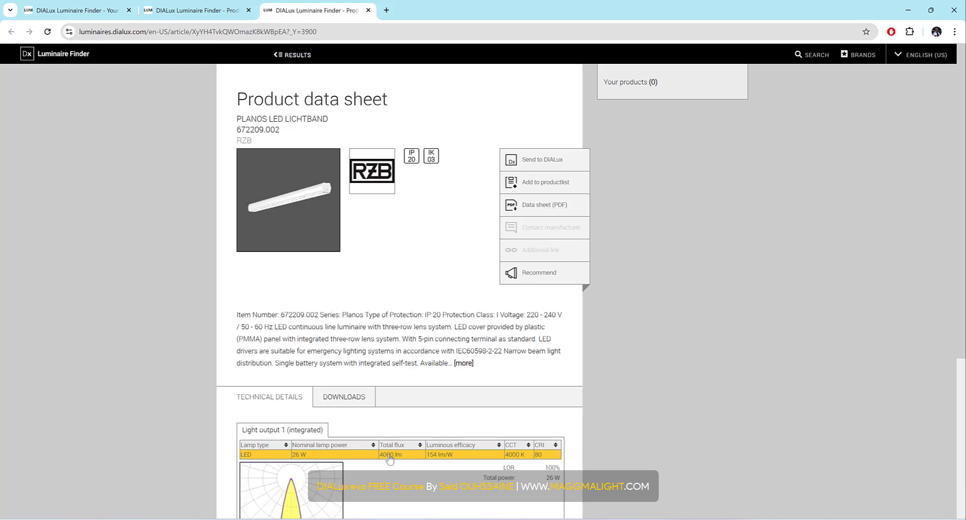
mouse_move(561, 160)
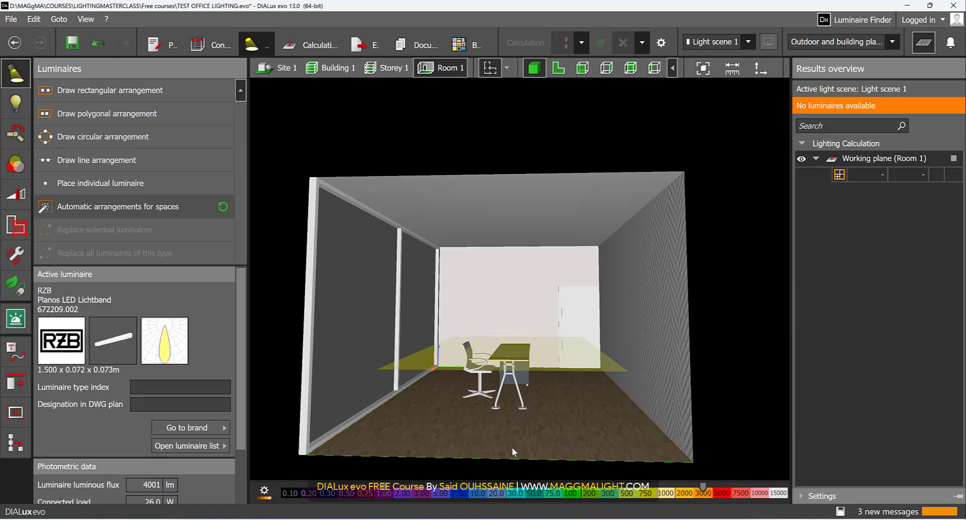
mouse_move(155, 312)
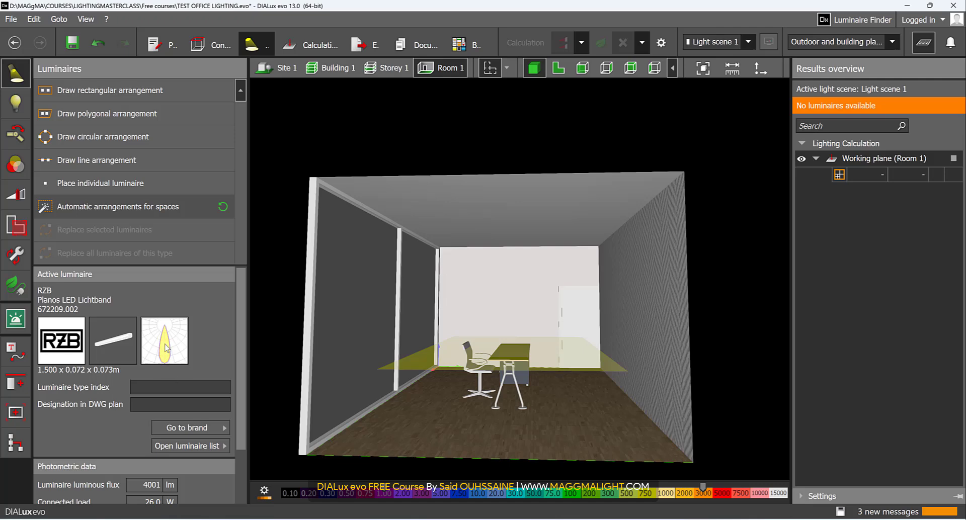
- Place four Planos luminaires automatically (843 lx, 0.18 uniformity) and select the arrangement
click(558, 67)
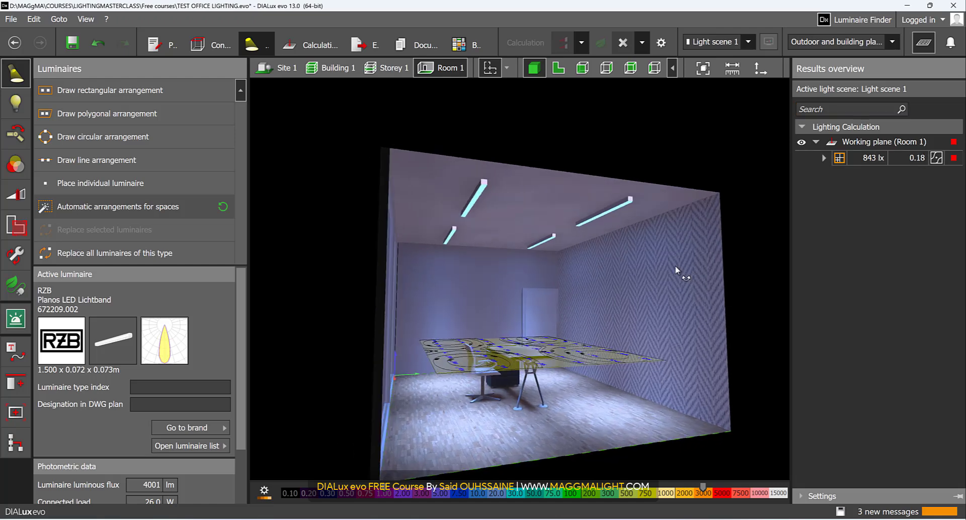
drag(676, 270, 561, 357)
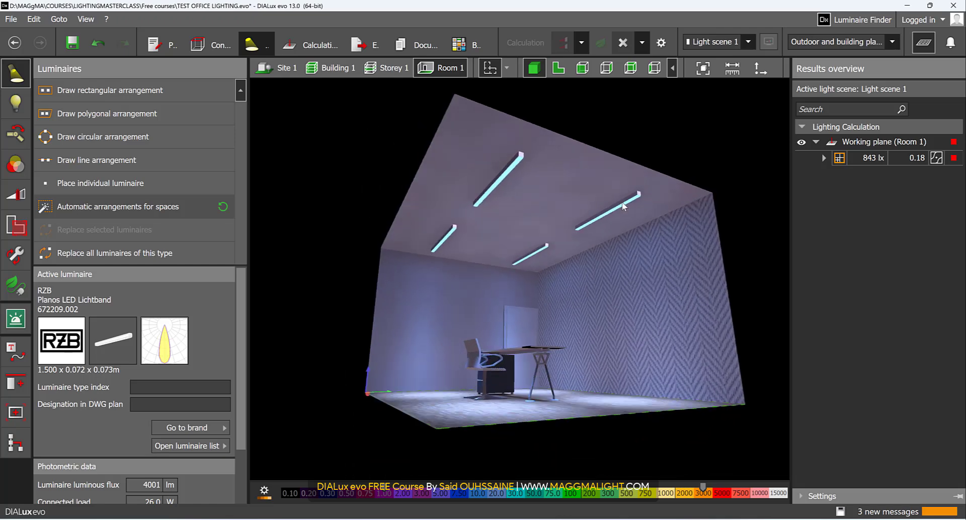
click(625, 207)
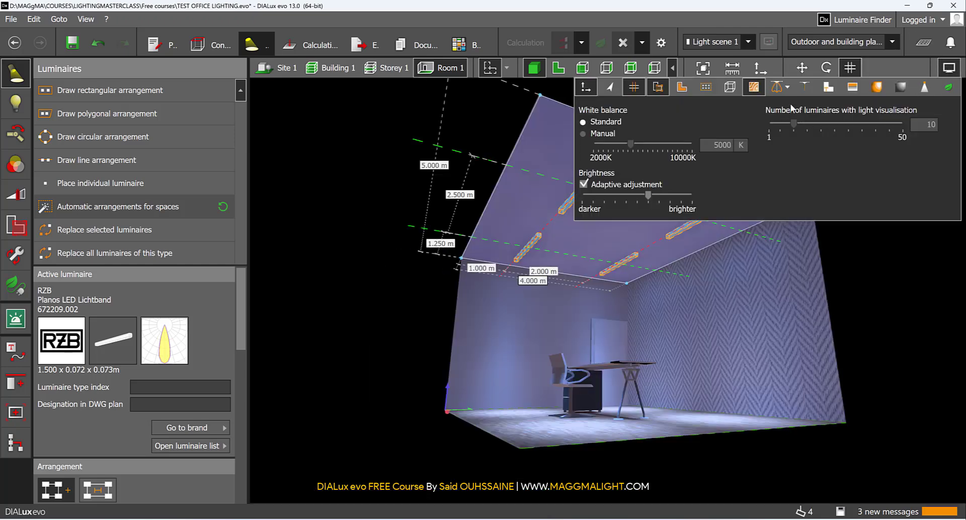
mouse_move(778, 87)
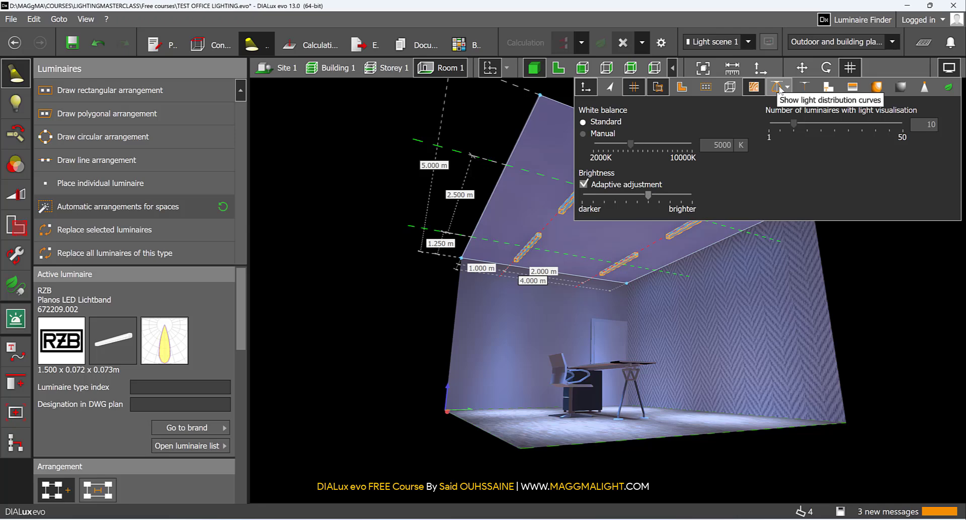
- Show the Planos light distribution curves, then delete the luminaires discarding the results
click(776, 86)
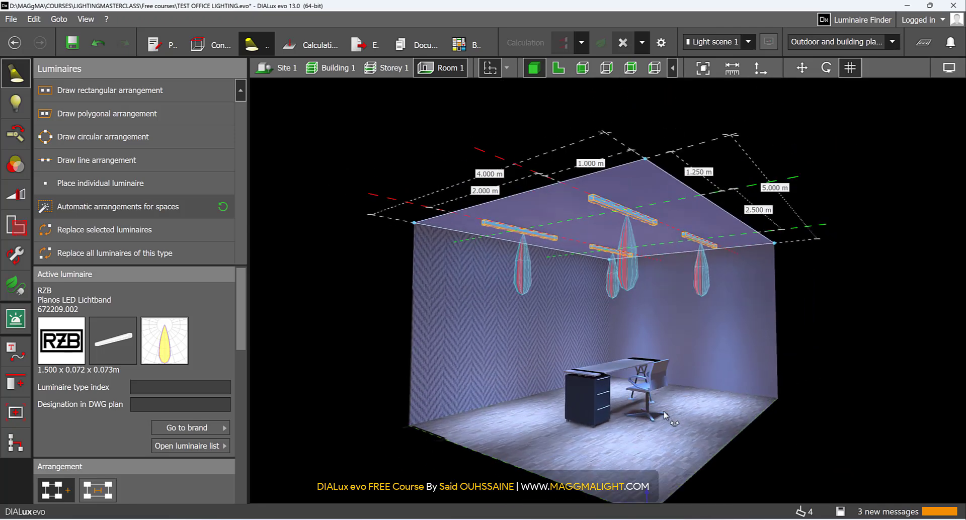
drag(664, 416, 673, 246)
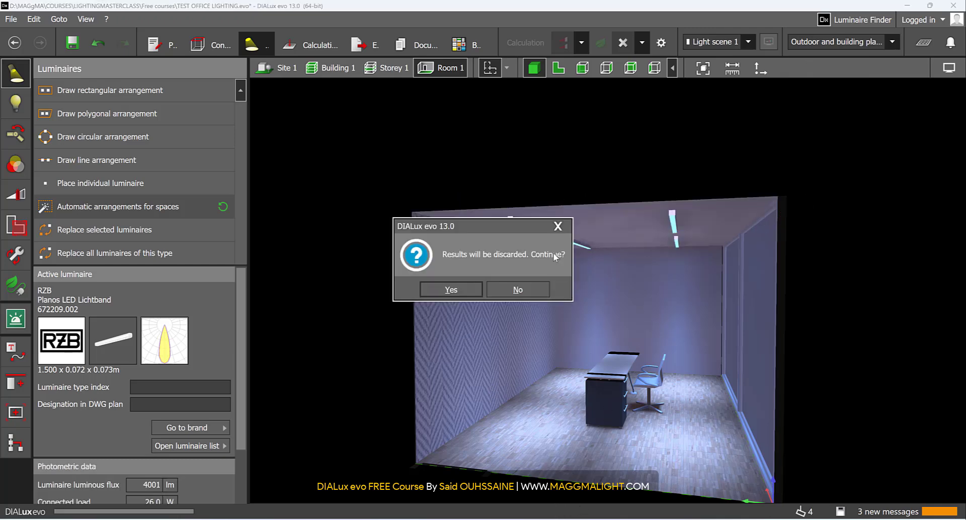
click(451, 289)
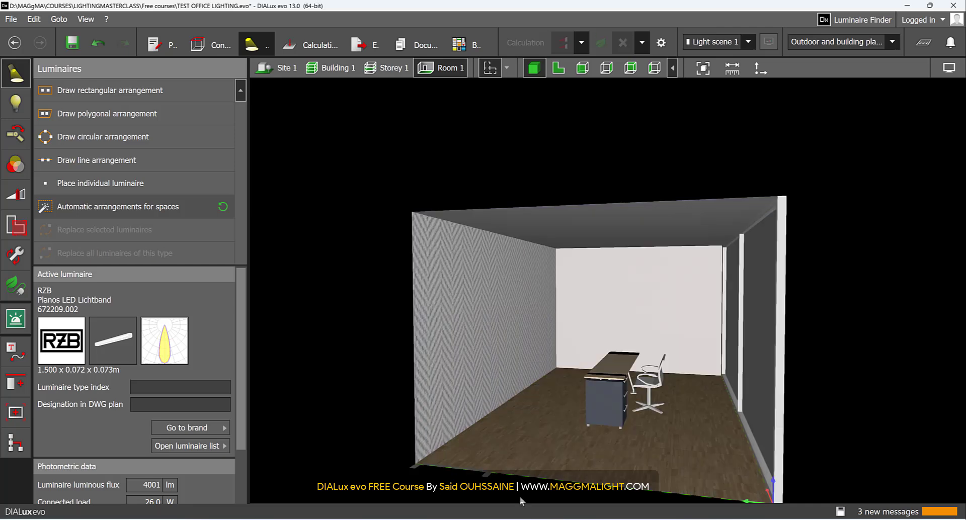
mouse_move(482, 479)
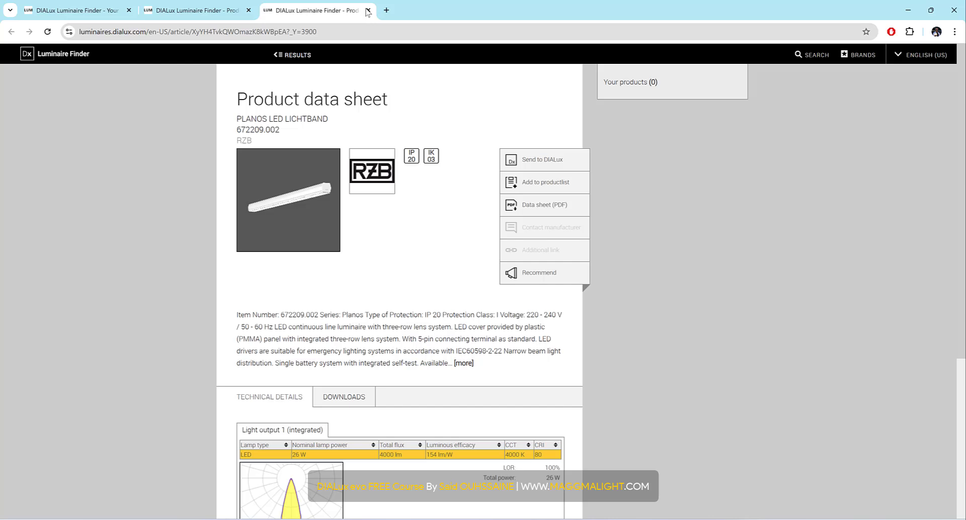
- Close the Planos data sheet so SLV PANEL 60 can be sent to DIALux
click(367, 10)
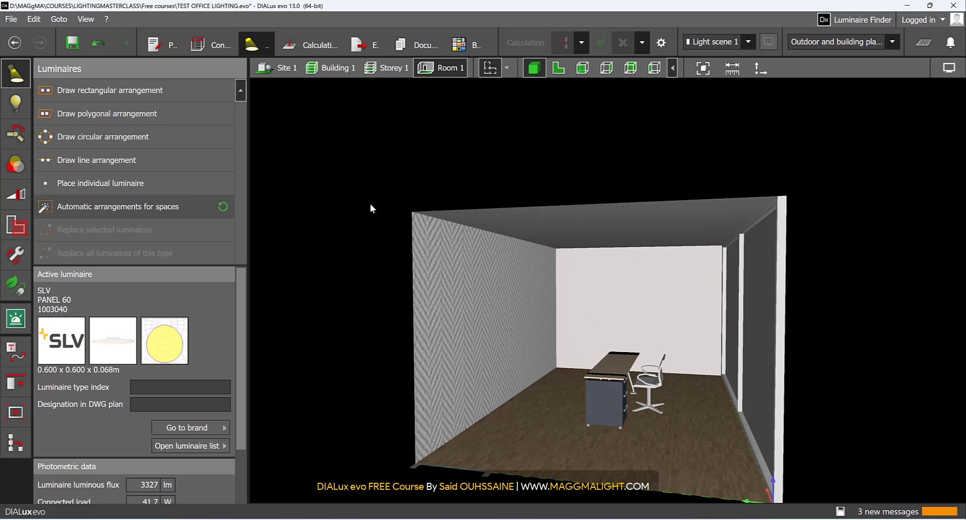
- Auto-arrange six SLV PANEL 60 panels in a 2×3 grid from the floor plan, then run the calculation
click(557, 67)
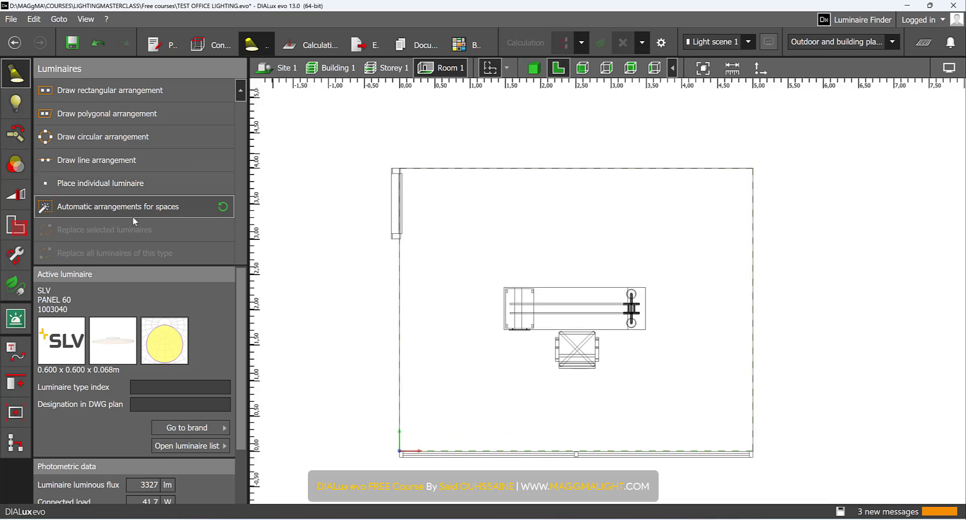
click(117, 206)
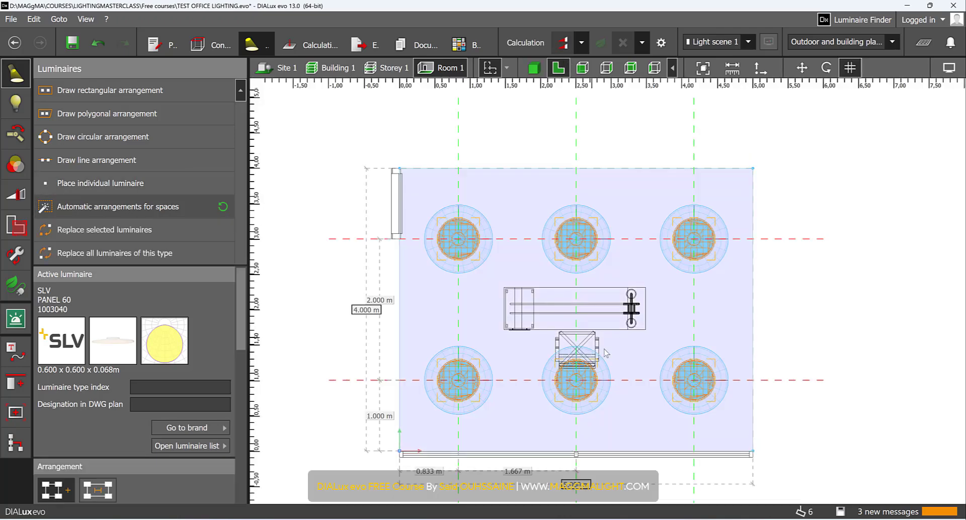
click(533, 68)
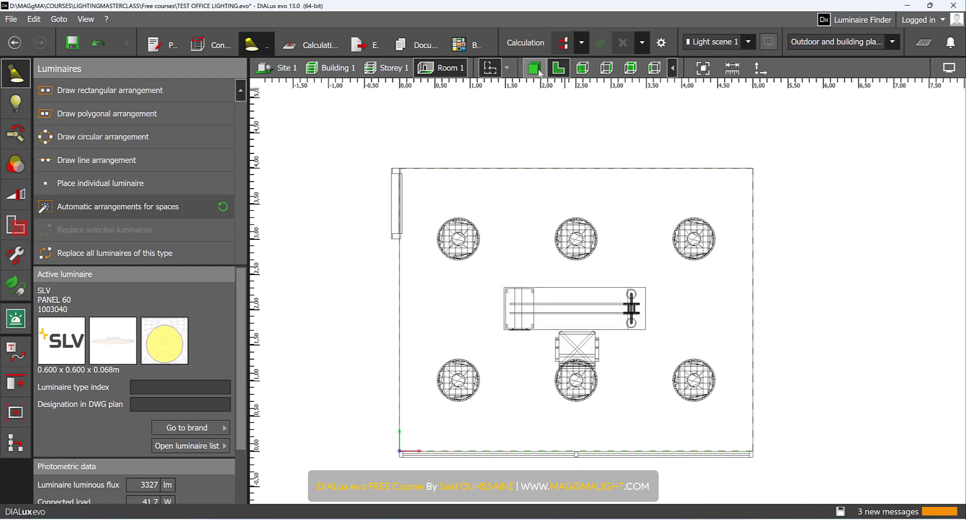
click(558, 67)
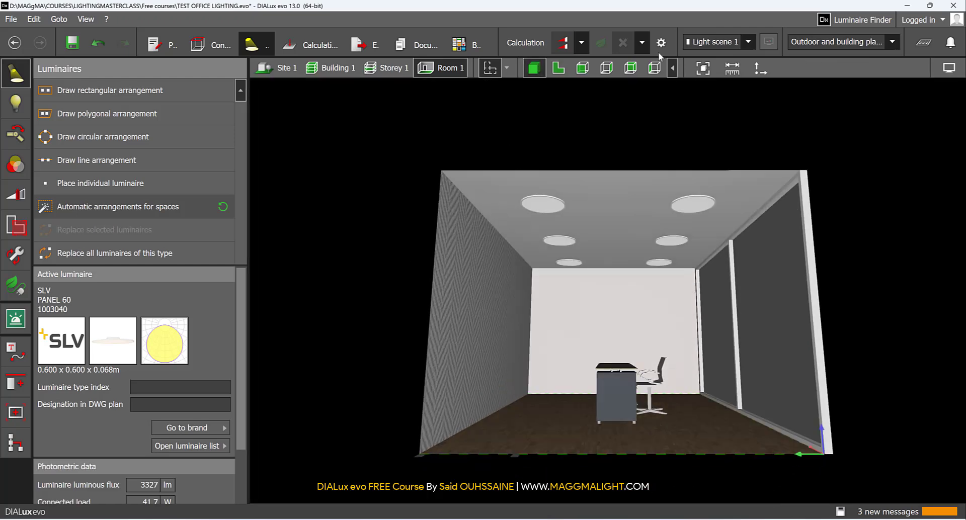
click(525, 42)
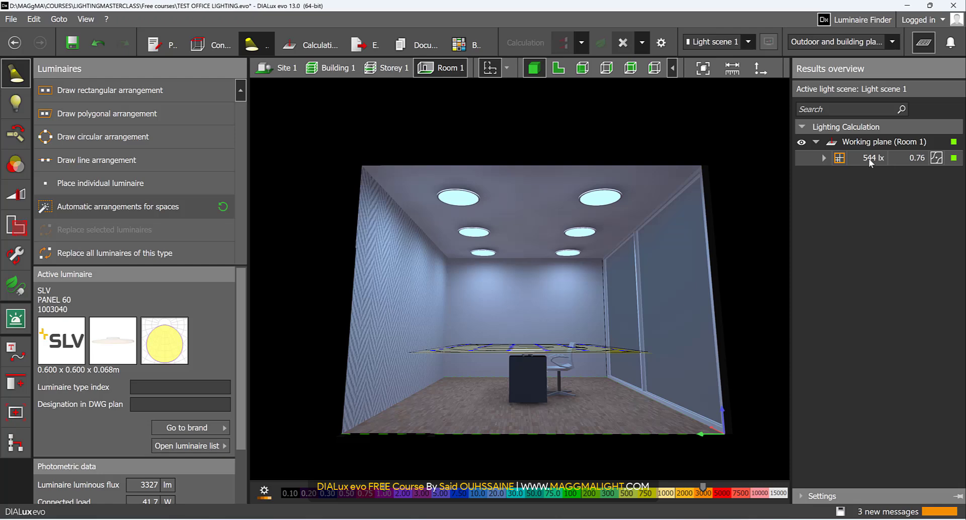
mouse_move(872, 158)
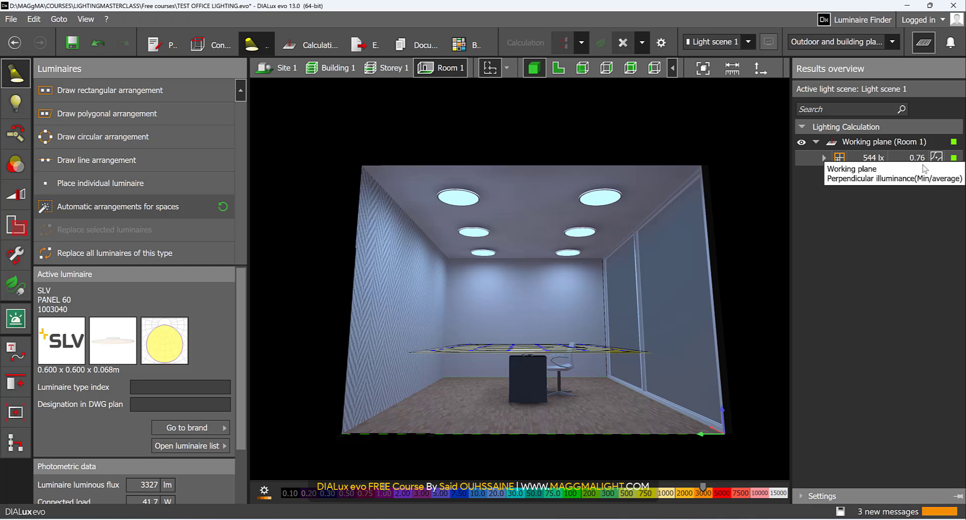
mouse_move(740, 265)
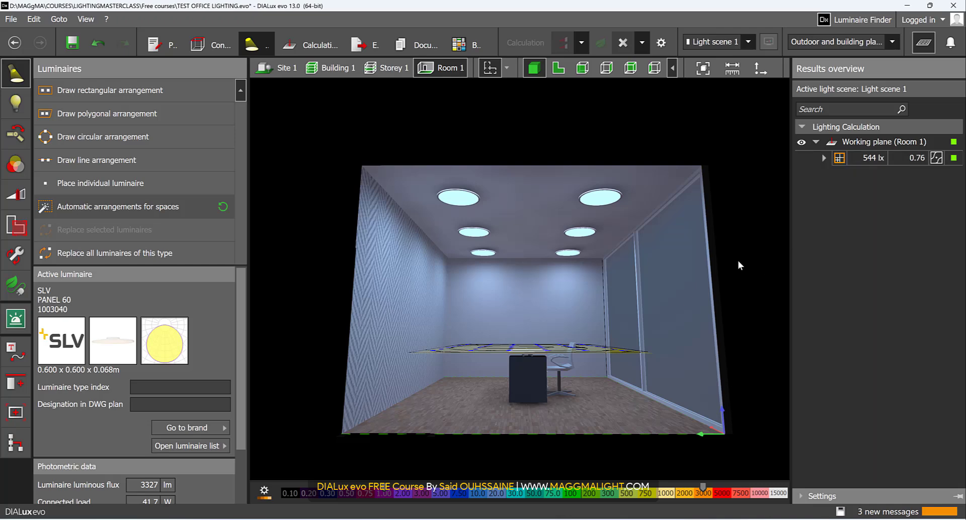